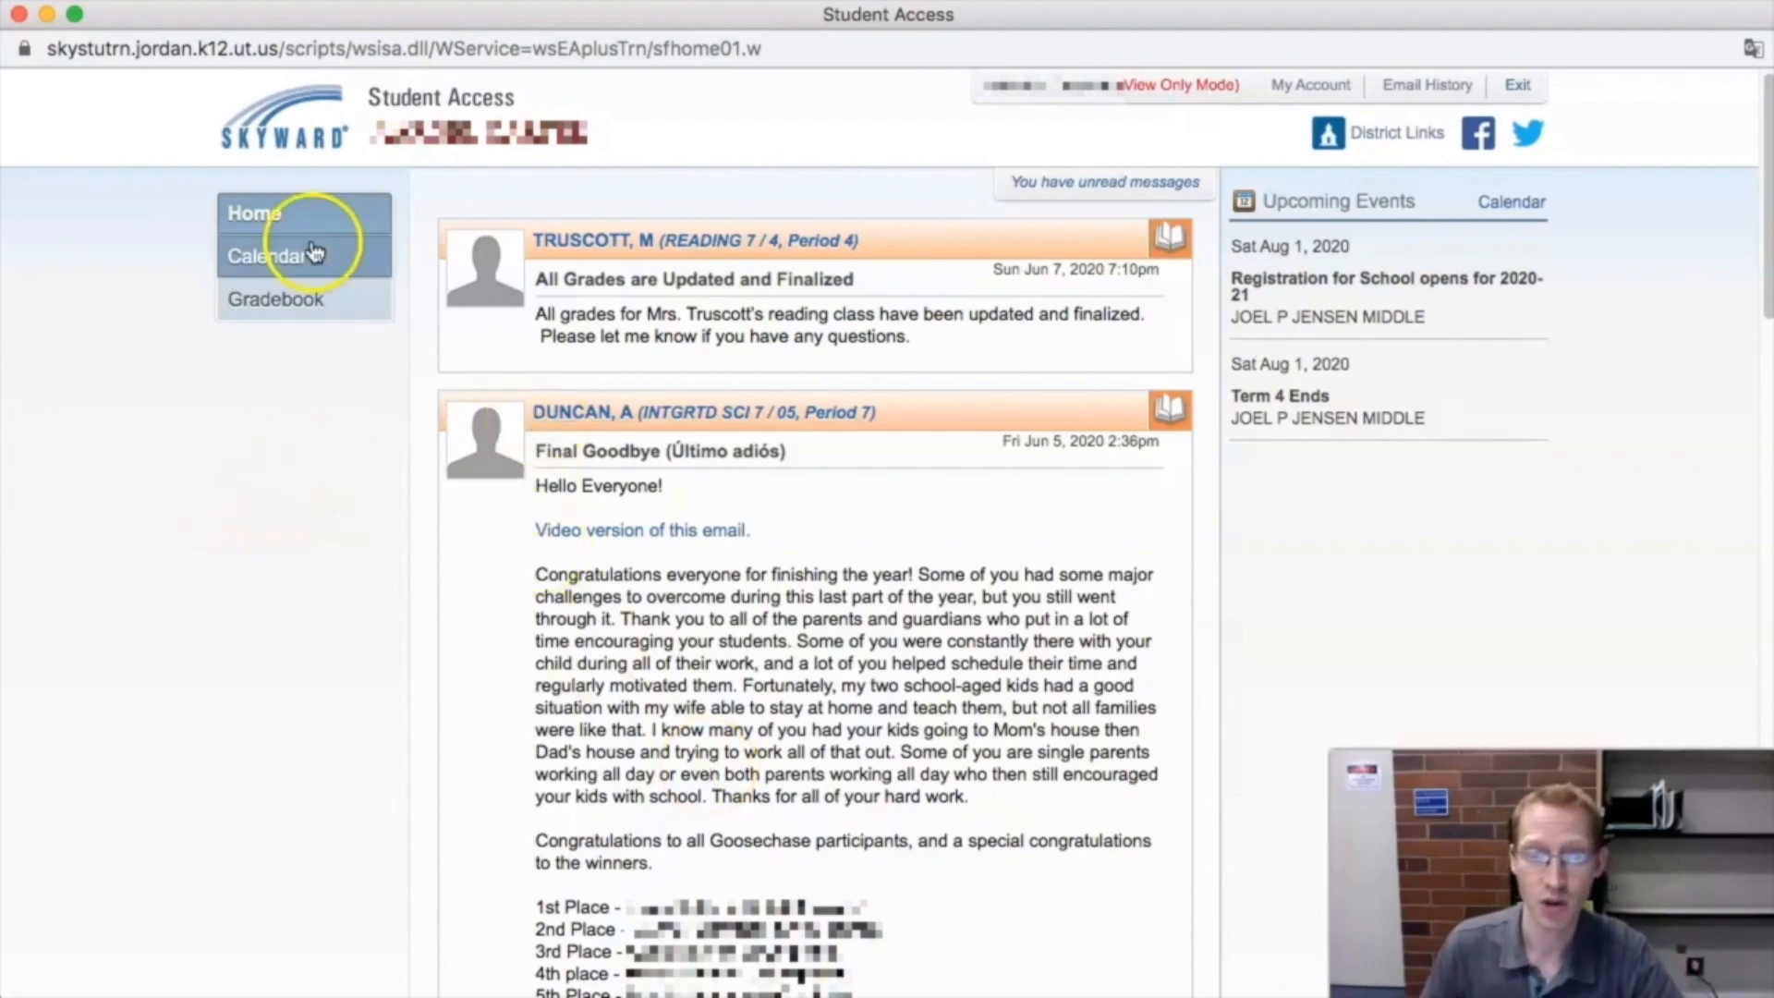
- Open Gradebook from the Student Access sidebar to see missing assignments and quarter grades
left_click(276, 298)
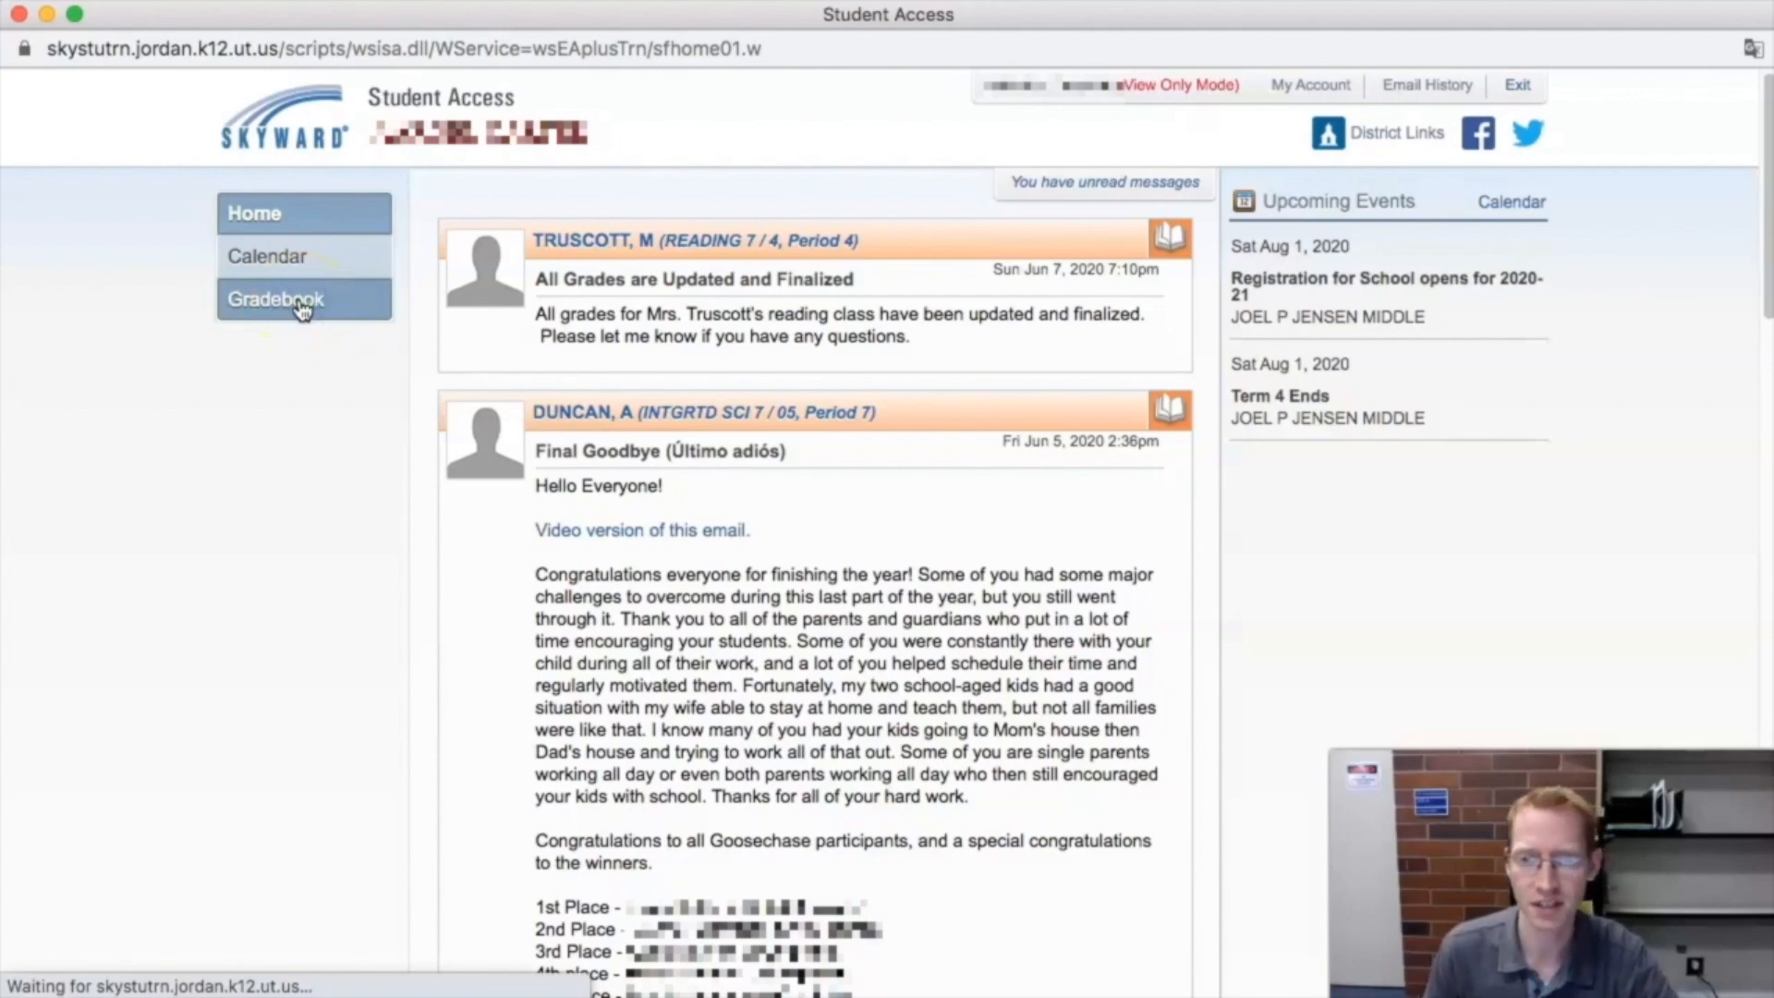
left_click(276, 298)
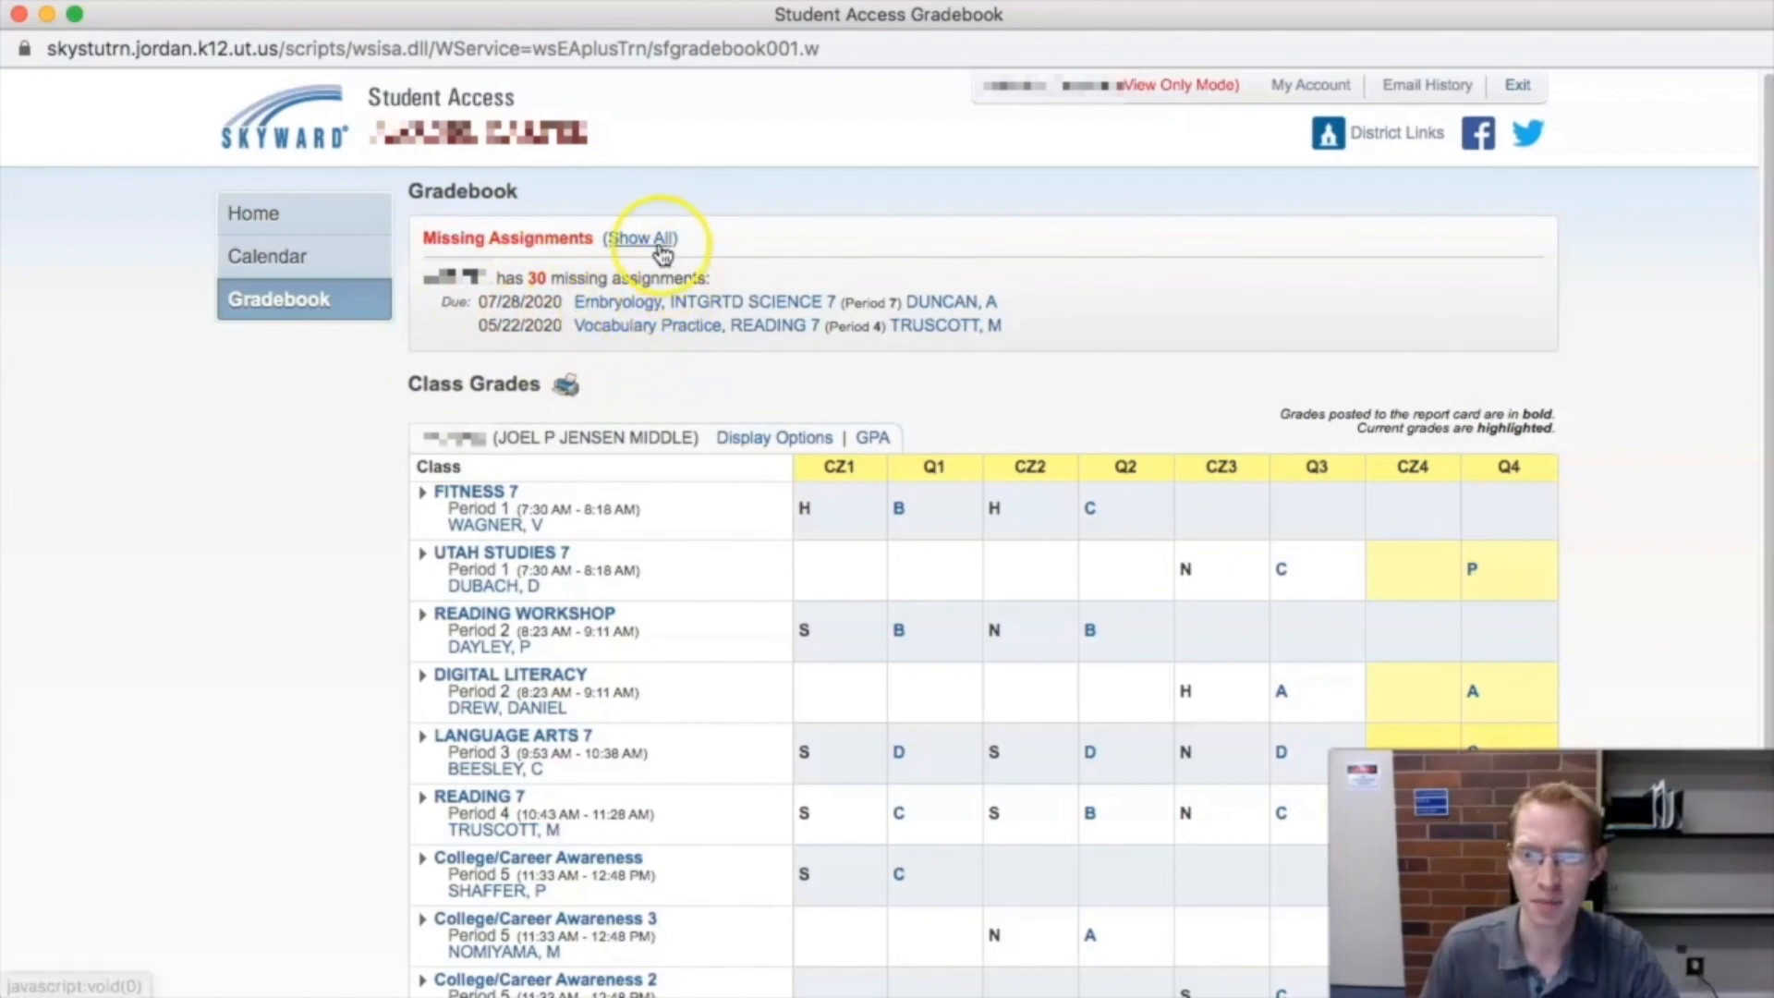
- Show all missing assignments and scroll through their due dates, classes and categories
left_click(641, 238)
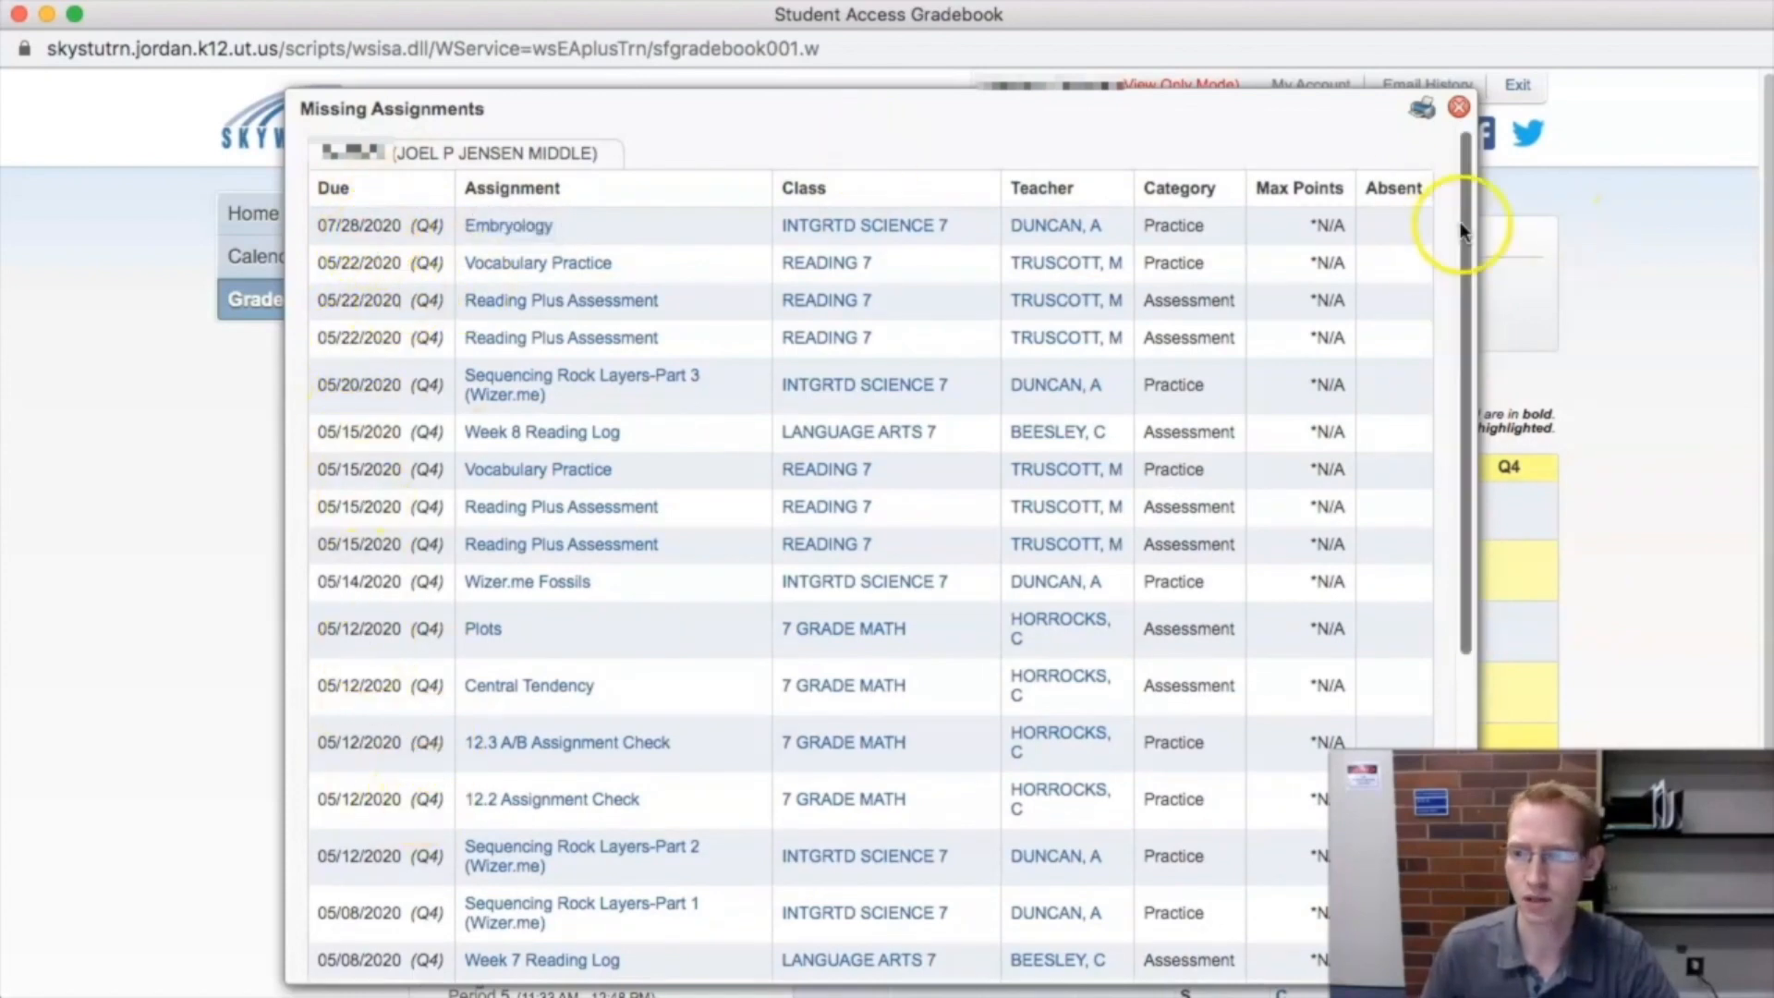
scroll("down", 3)
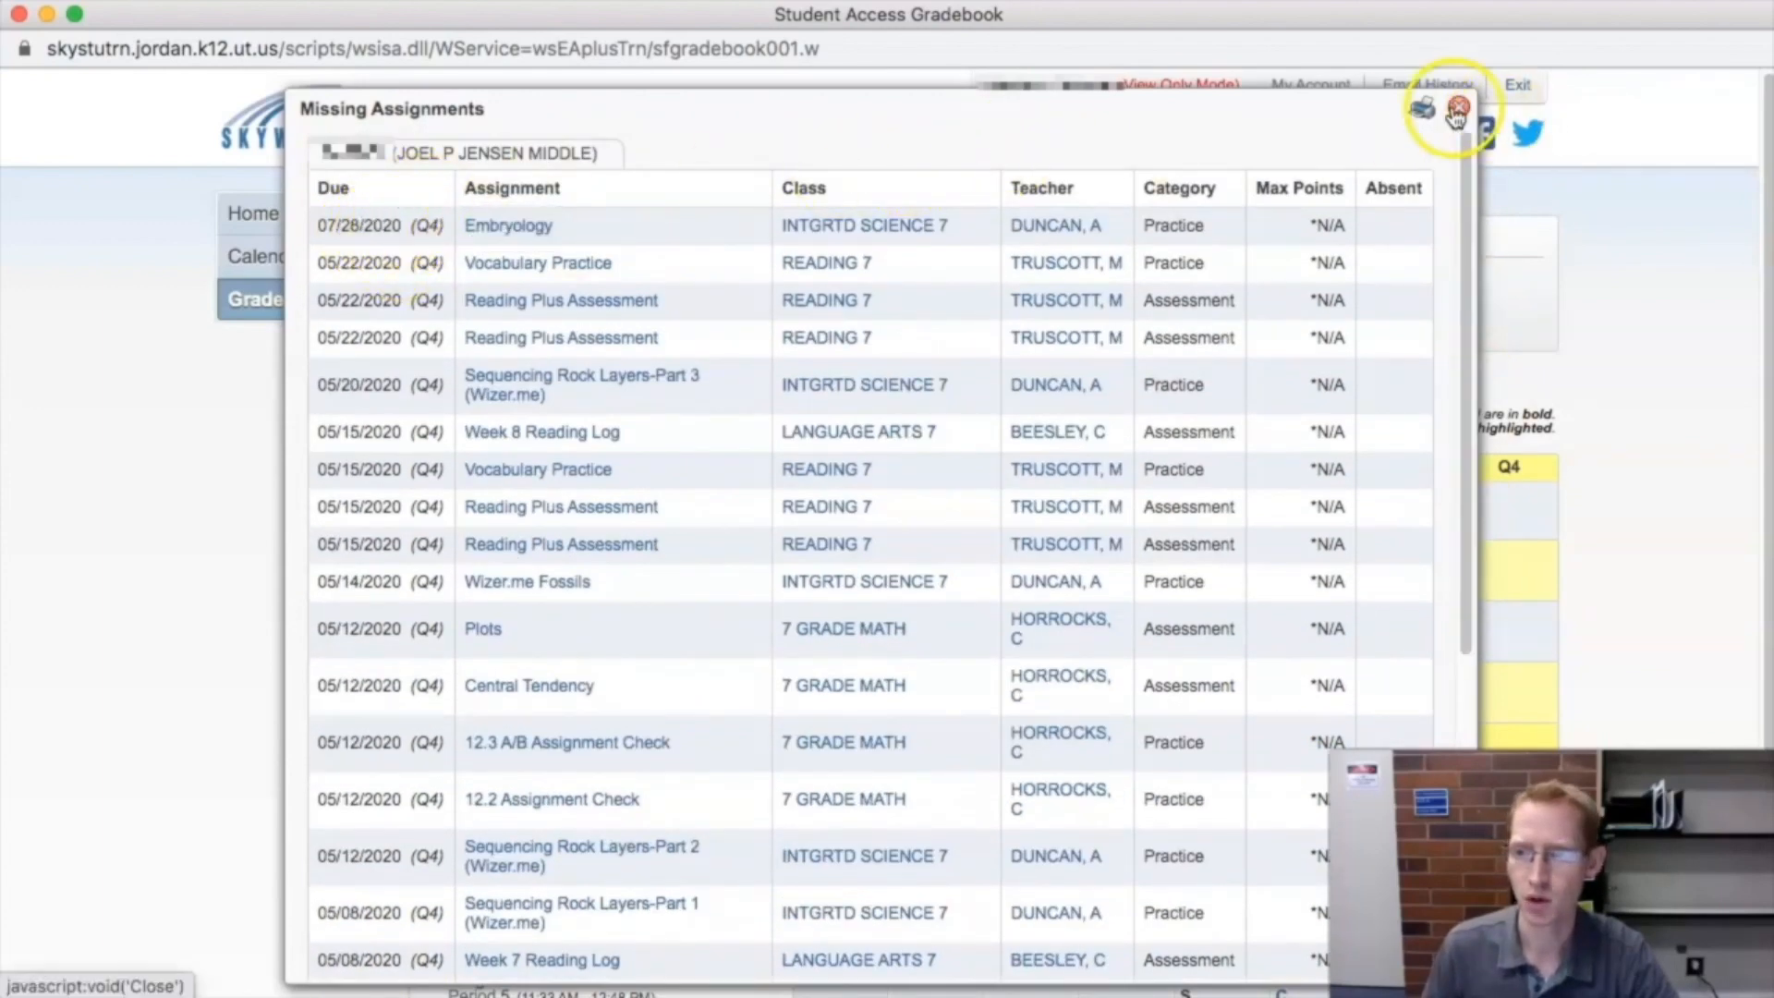
mouse_move(1458, 110)
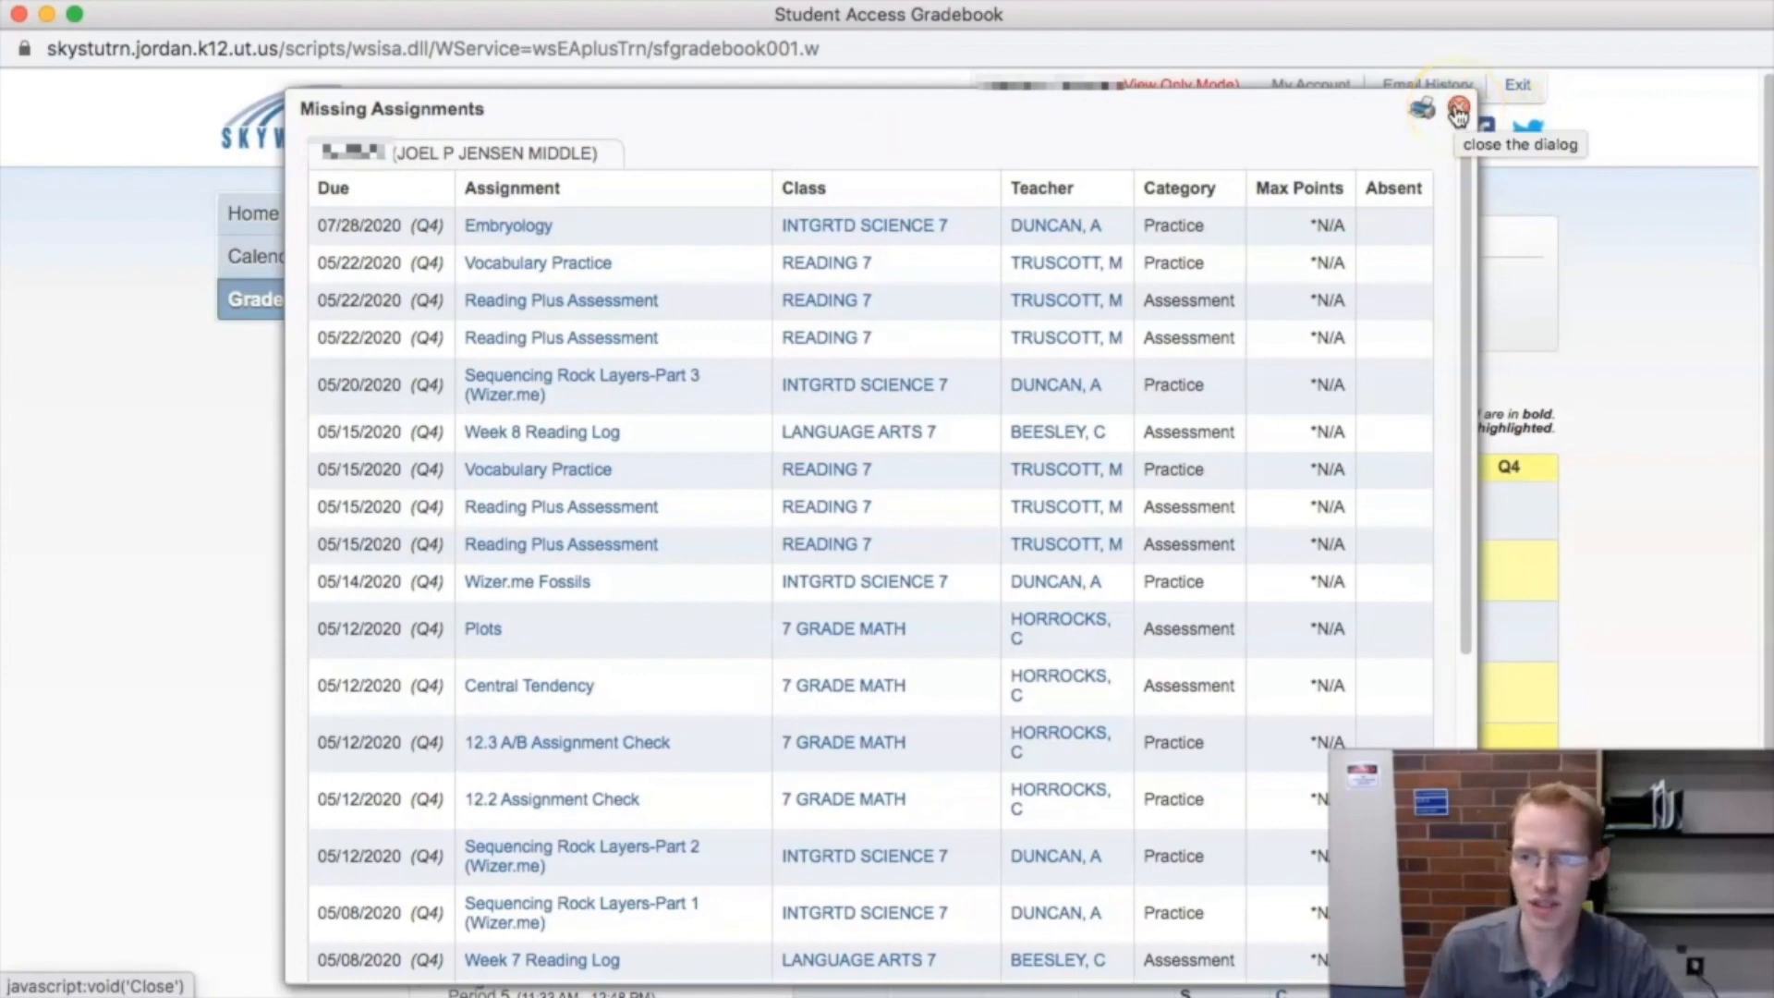
- Close the Missing Assignments dialog and scroll to the Class Grades quarter marks
left_click(1458, 109)
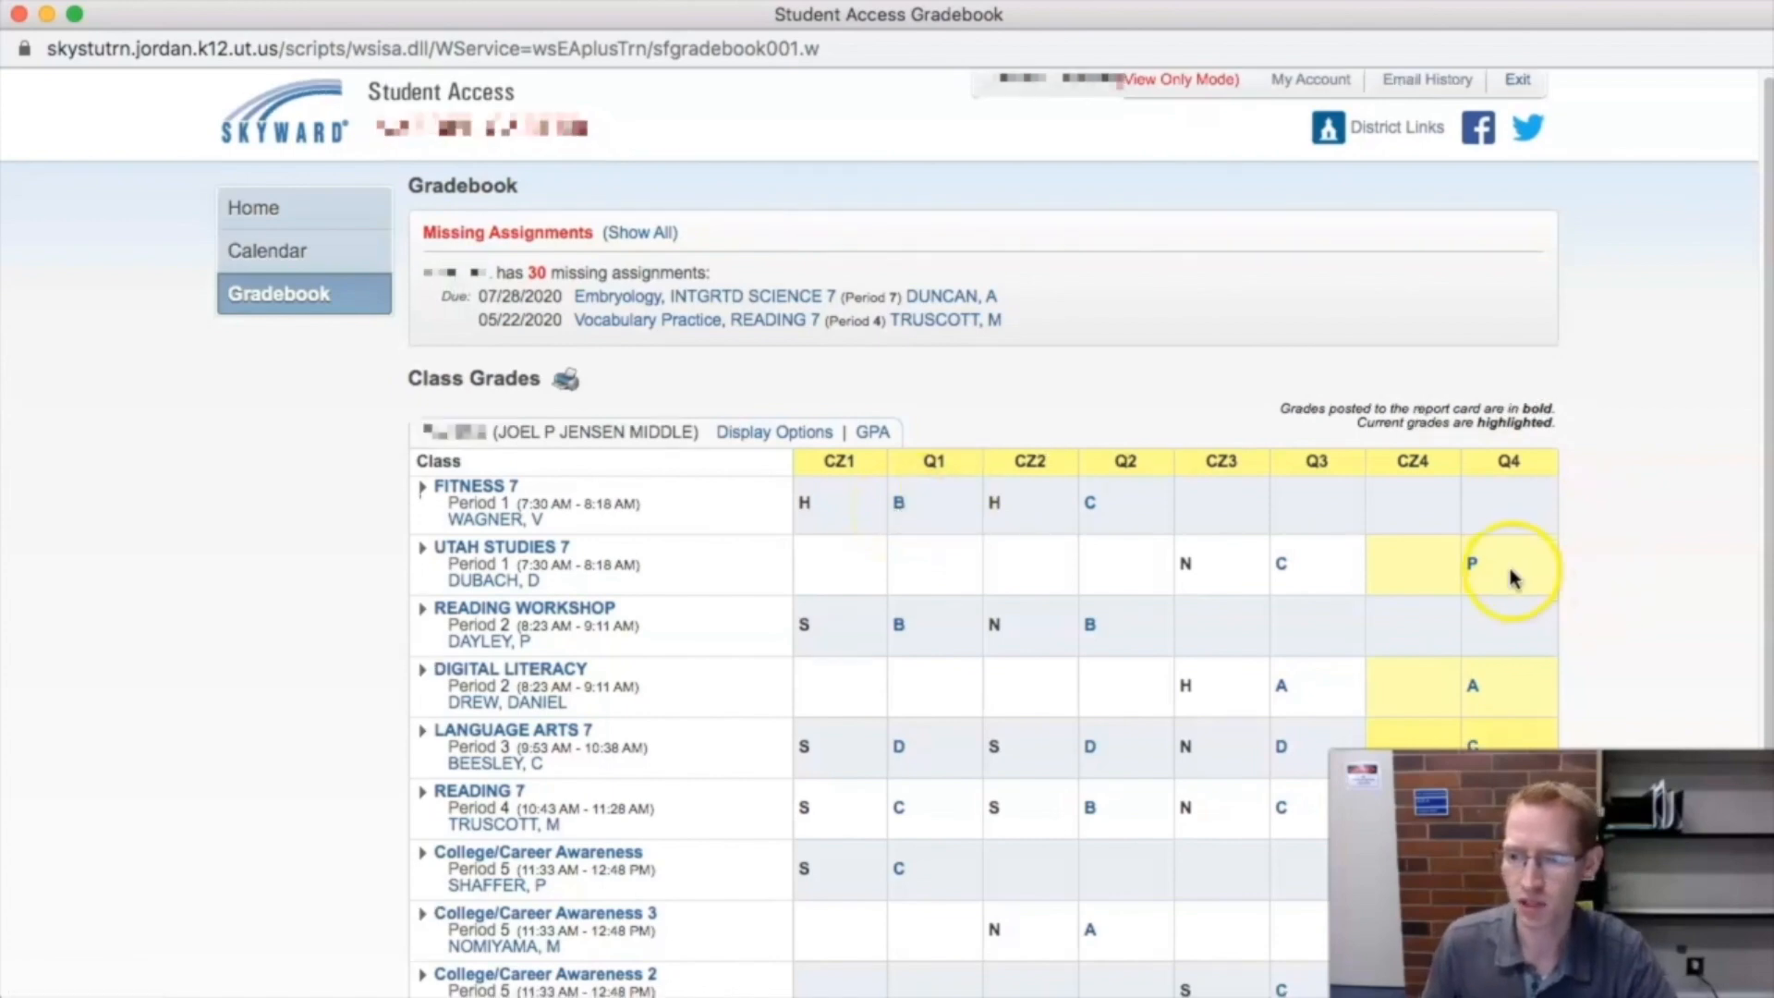
scroll("down", 3)
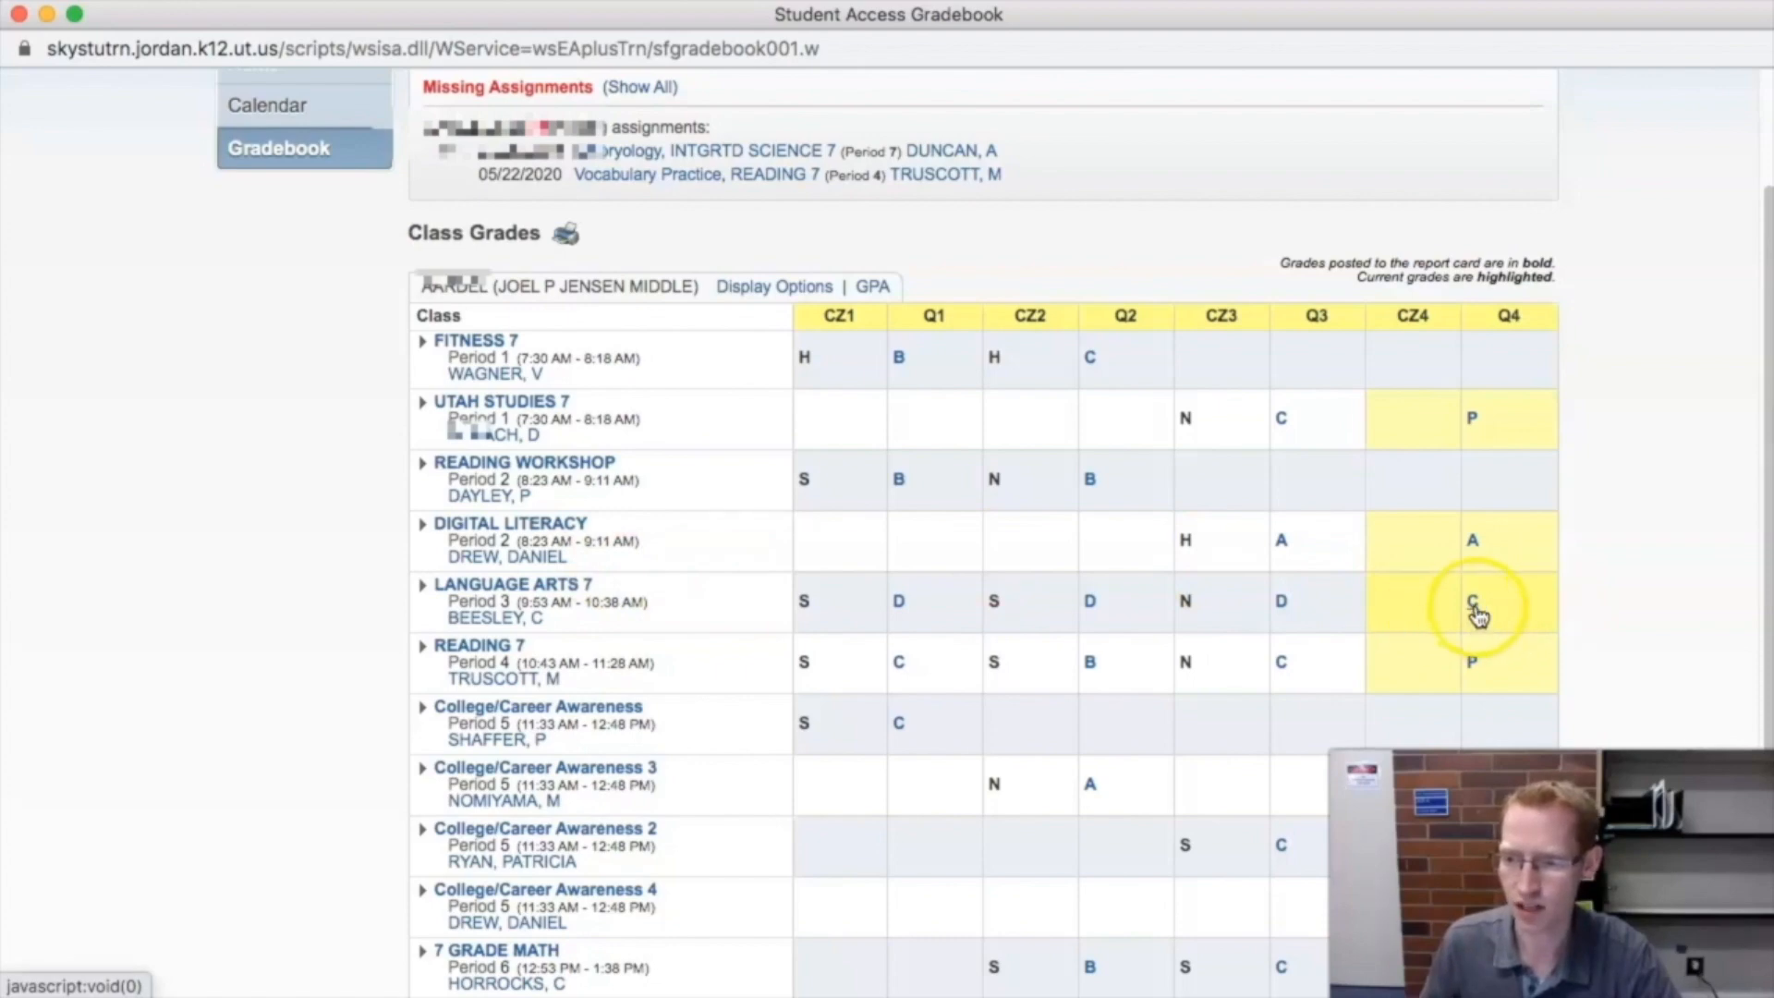
- Open the Language Arts 7 Q4 C grade and scroll through its category weighting and scores
left_click(1472, 601)
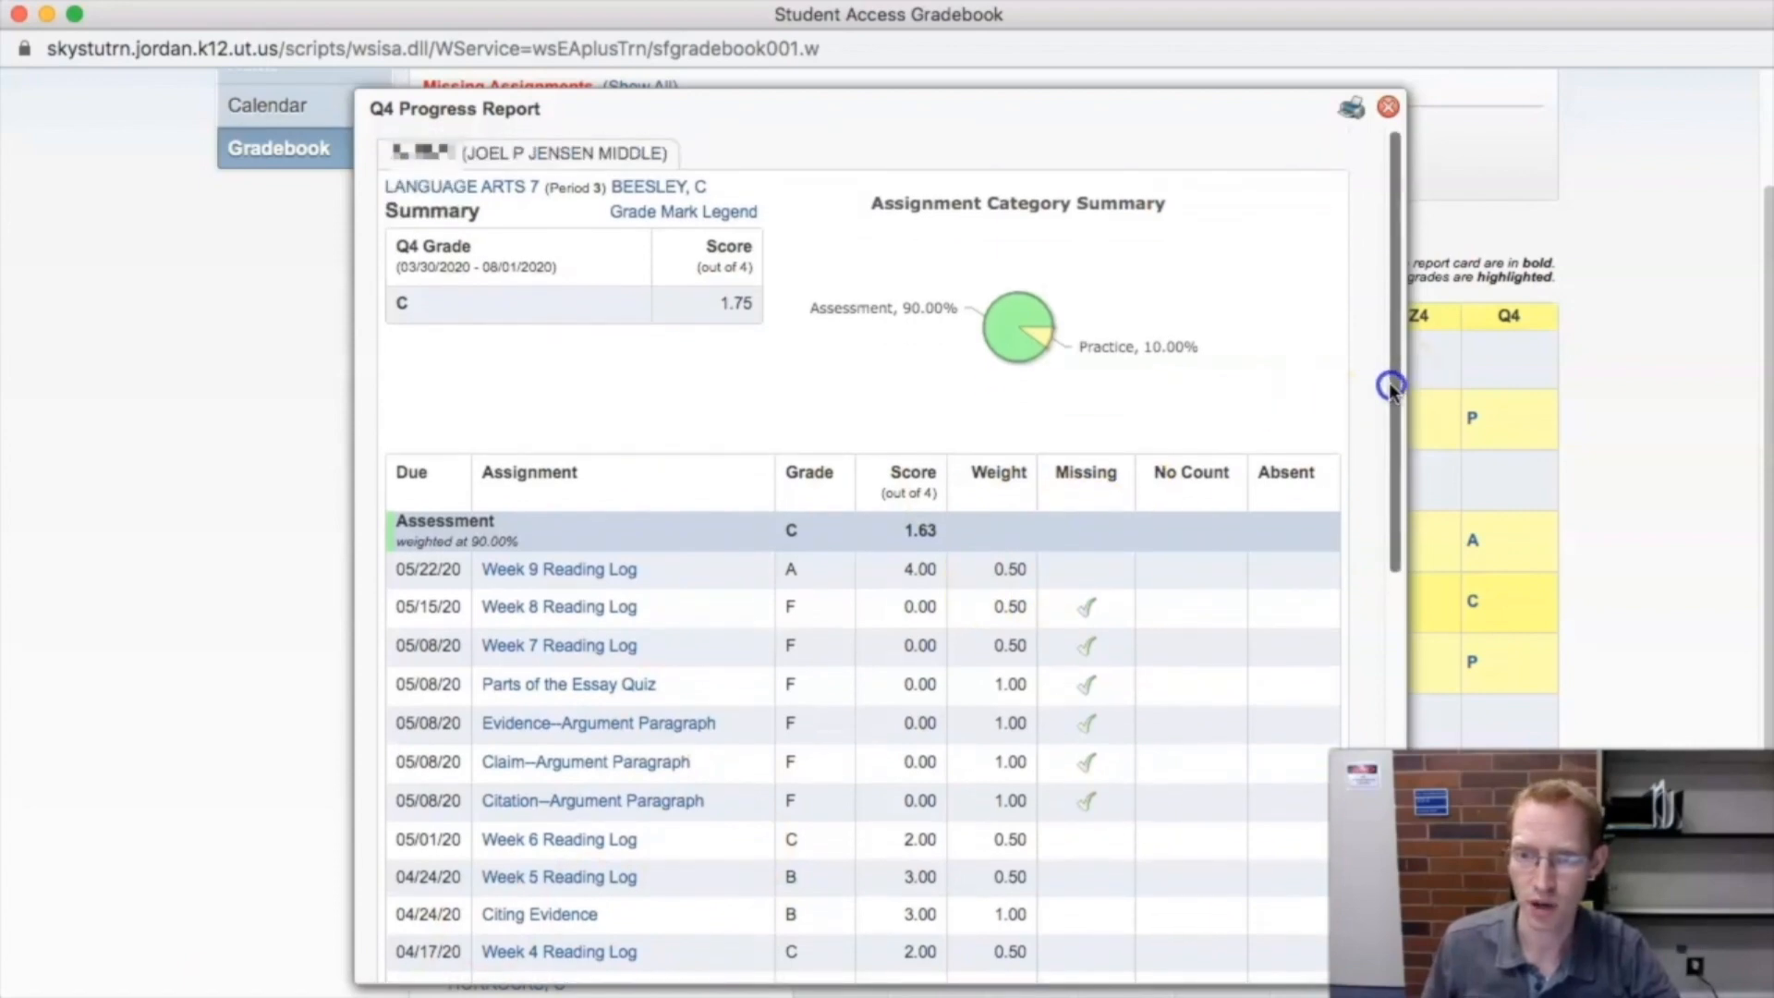
scroll("down", 3)
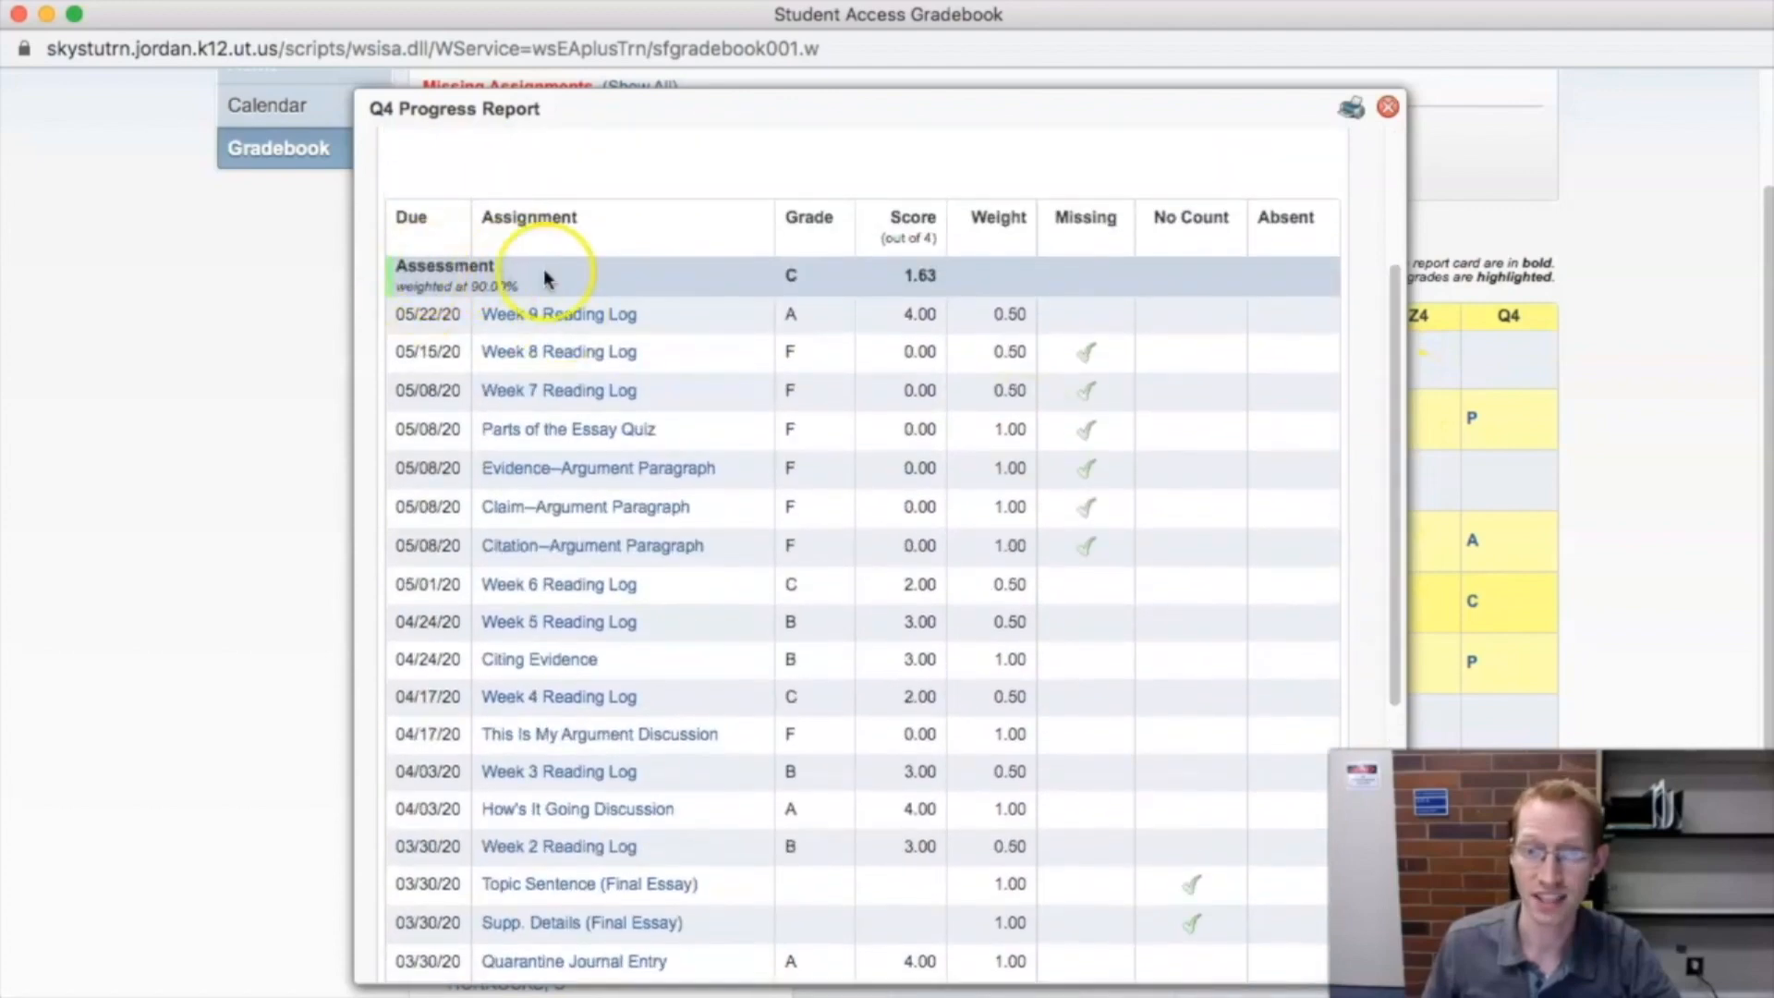
scroll("down", 3)
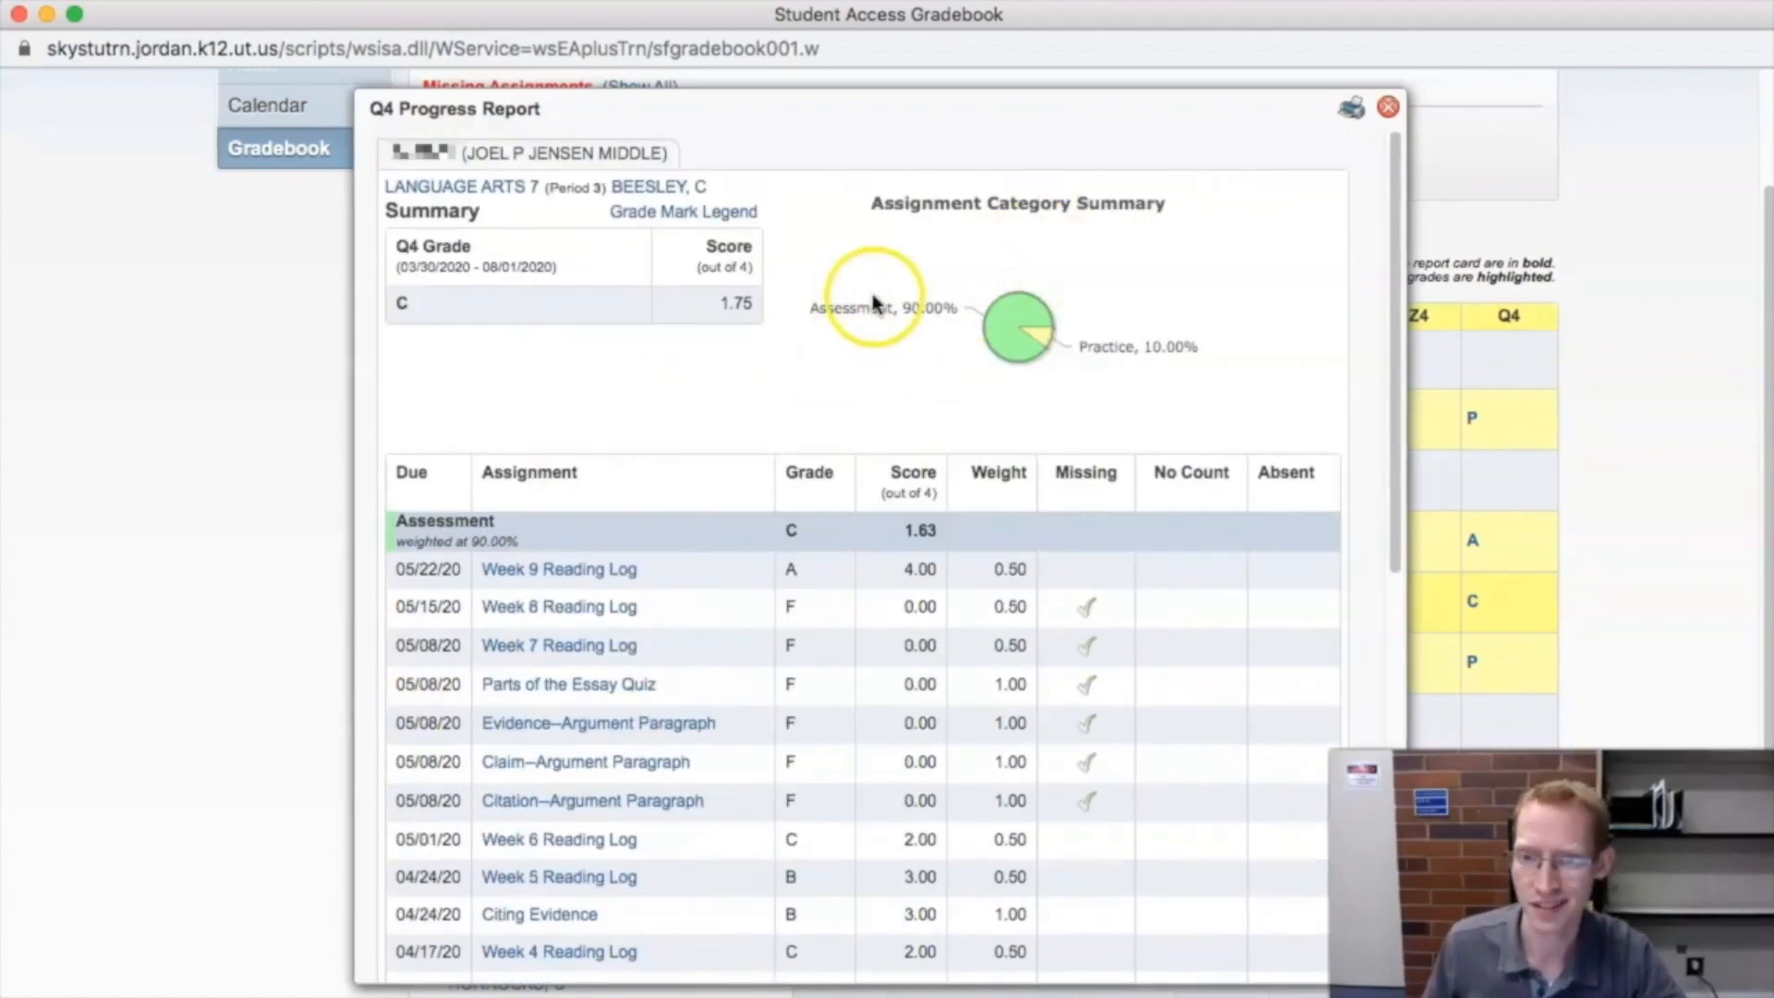
mouse_move(1137, 357)
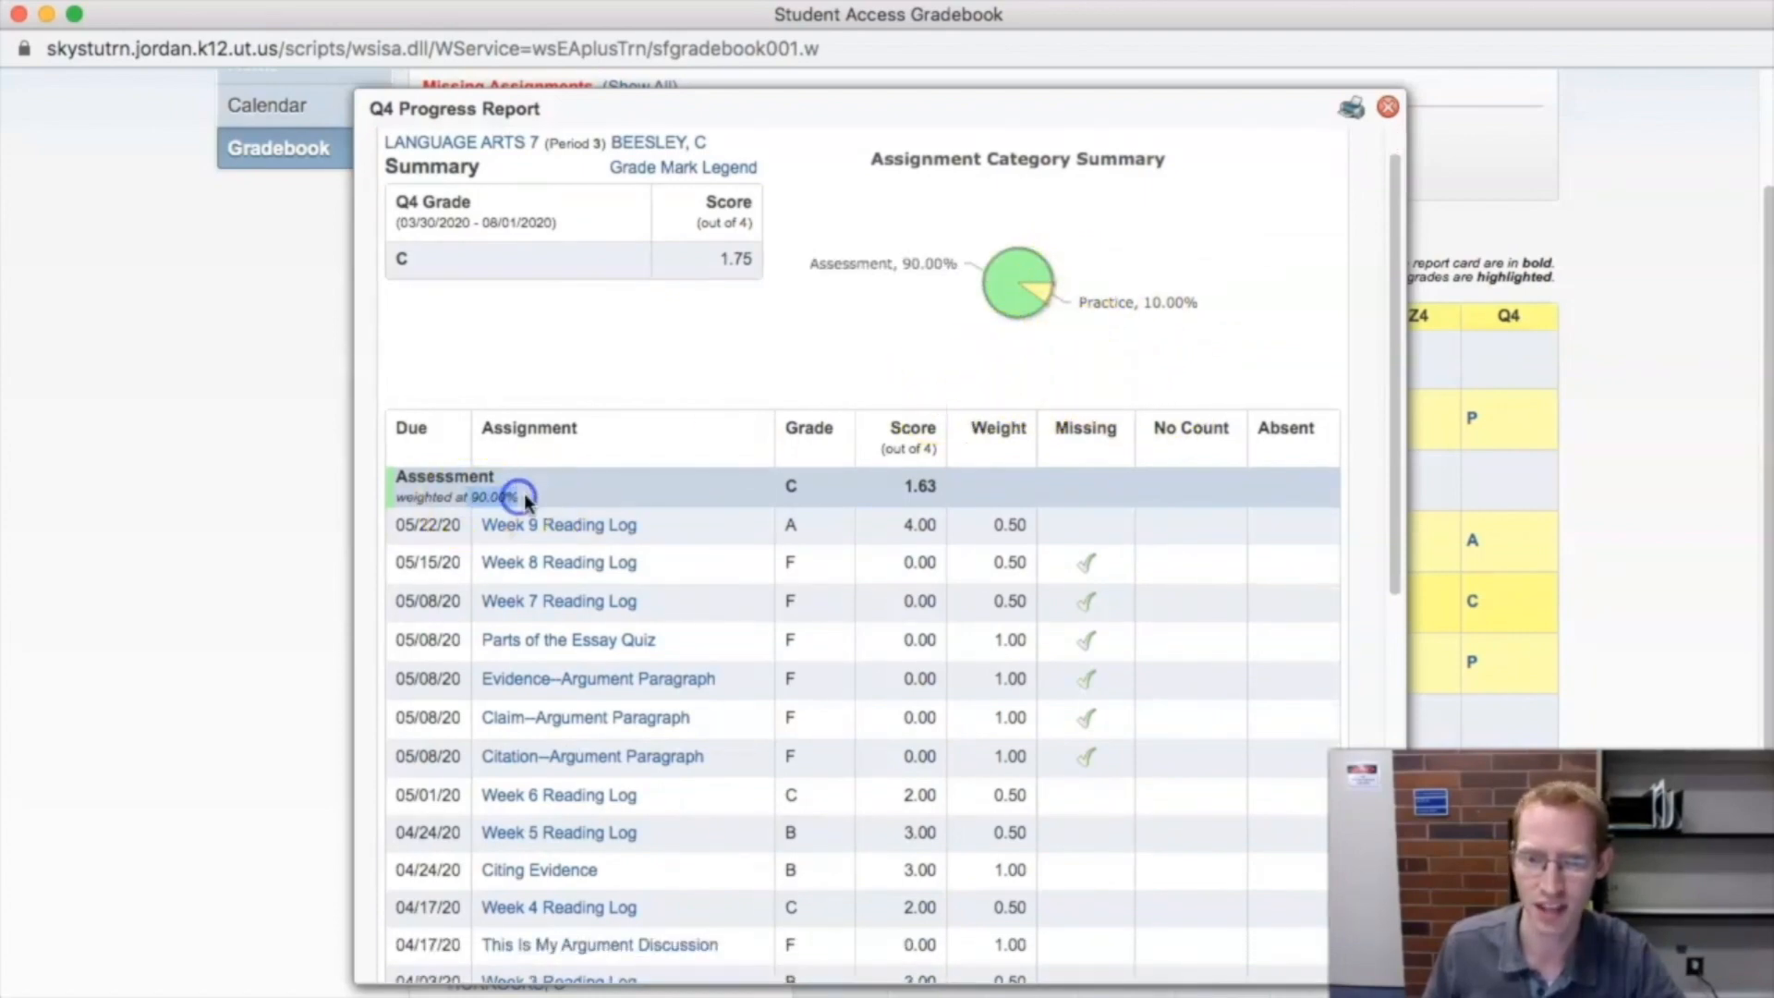
scroll("down", 3)
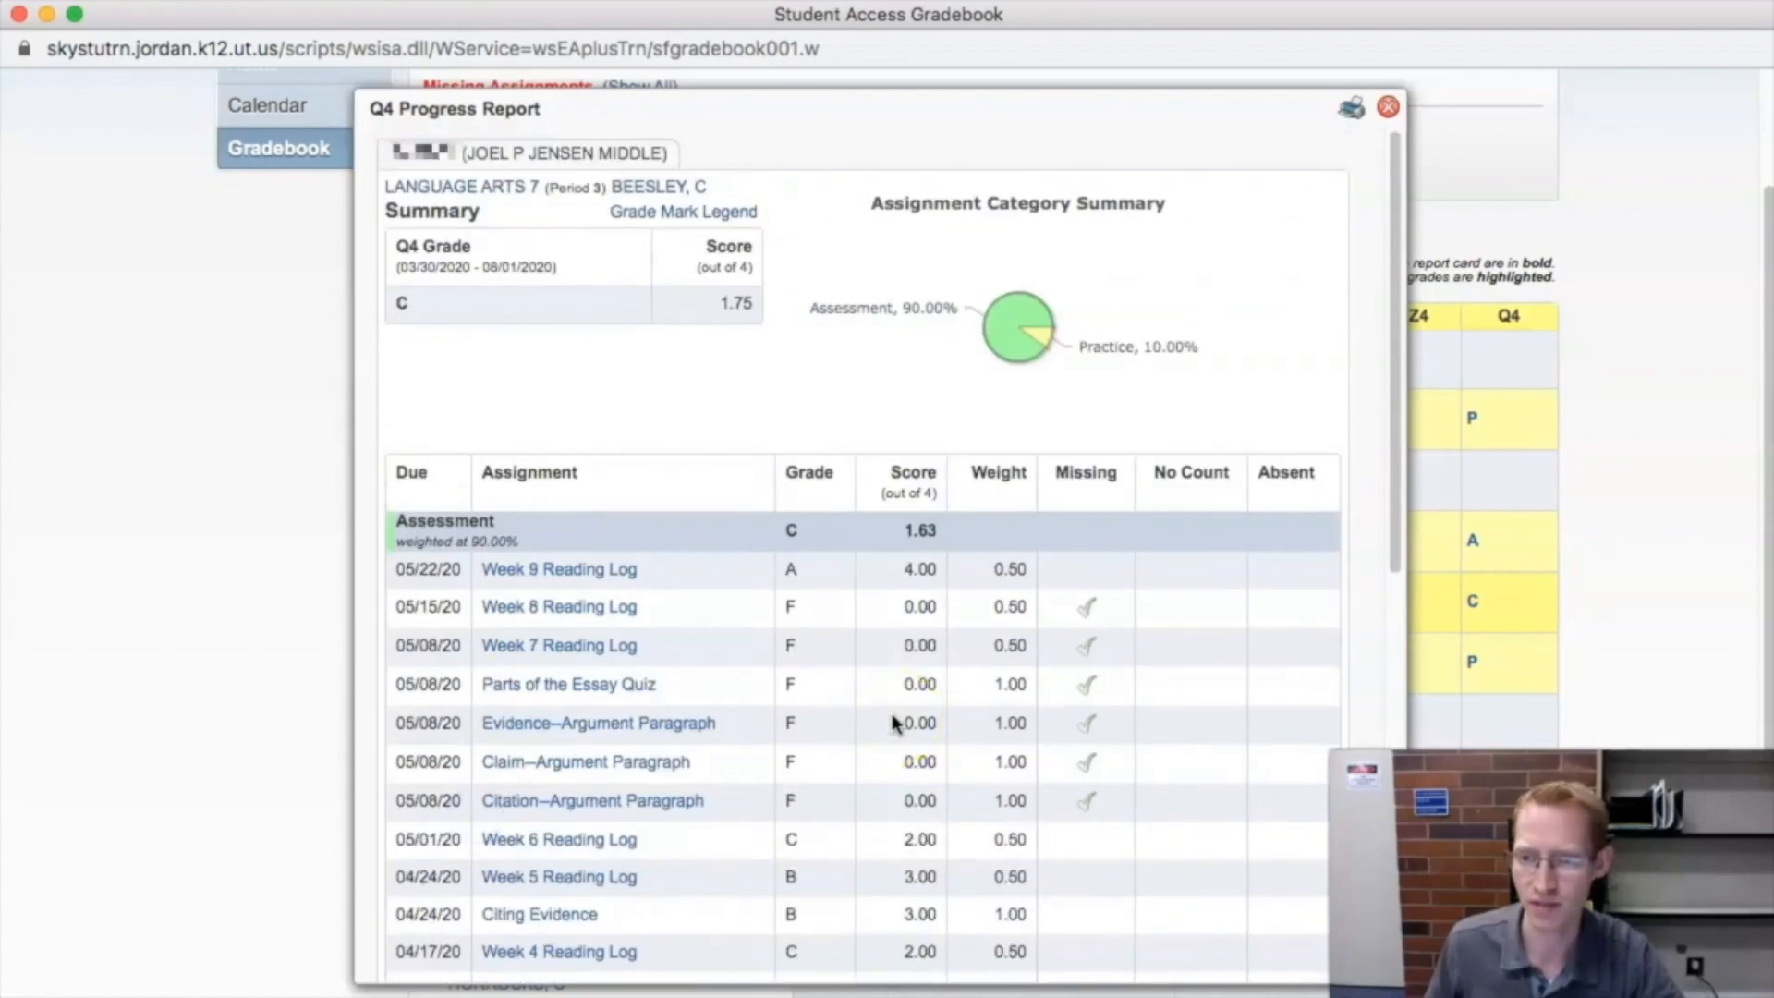
mouse_move(1029, 622)
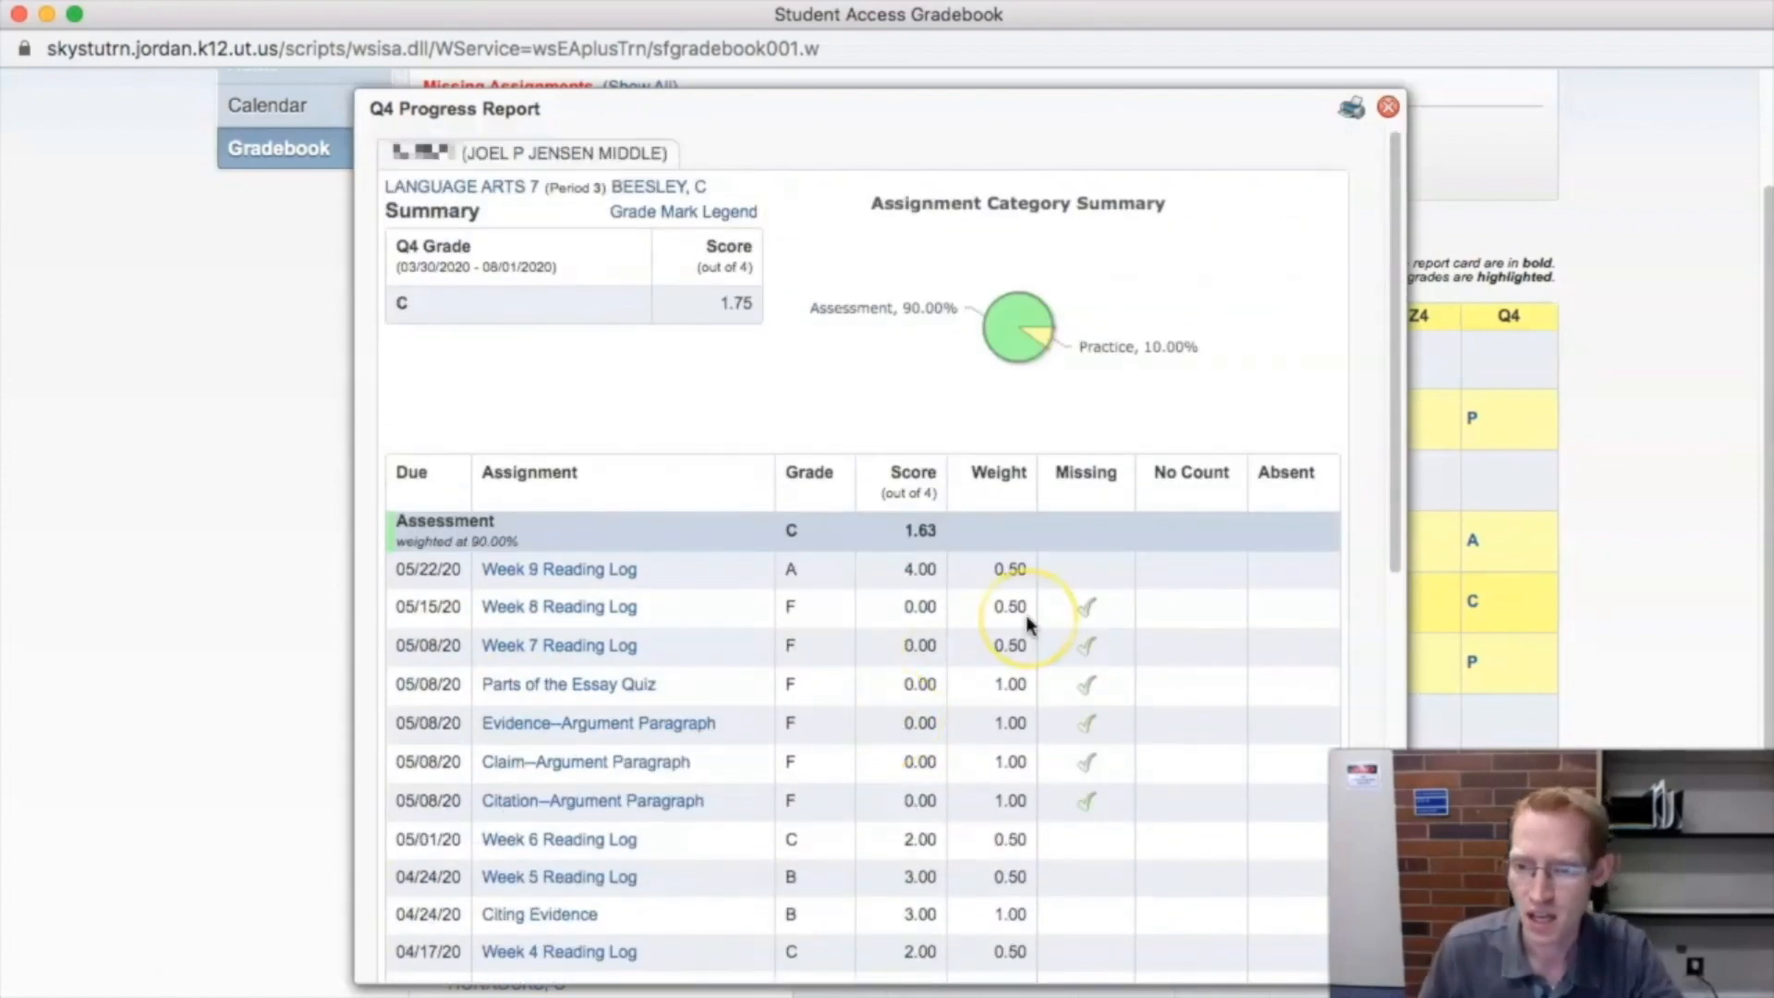
mouse_move(827, 525)
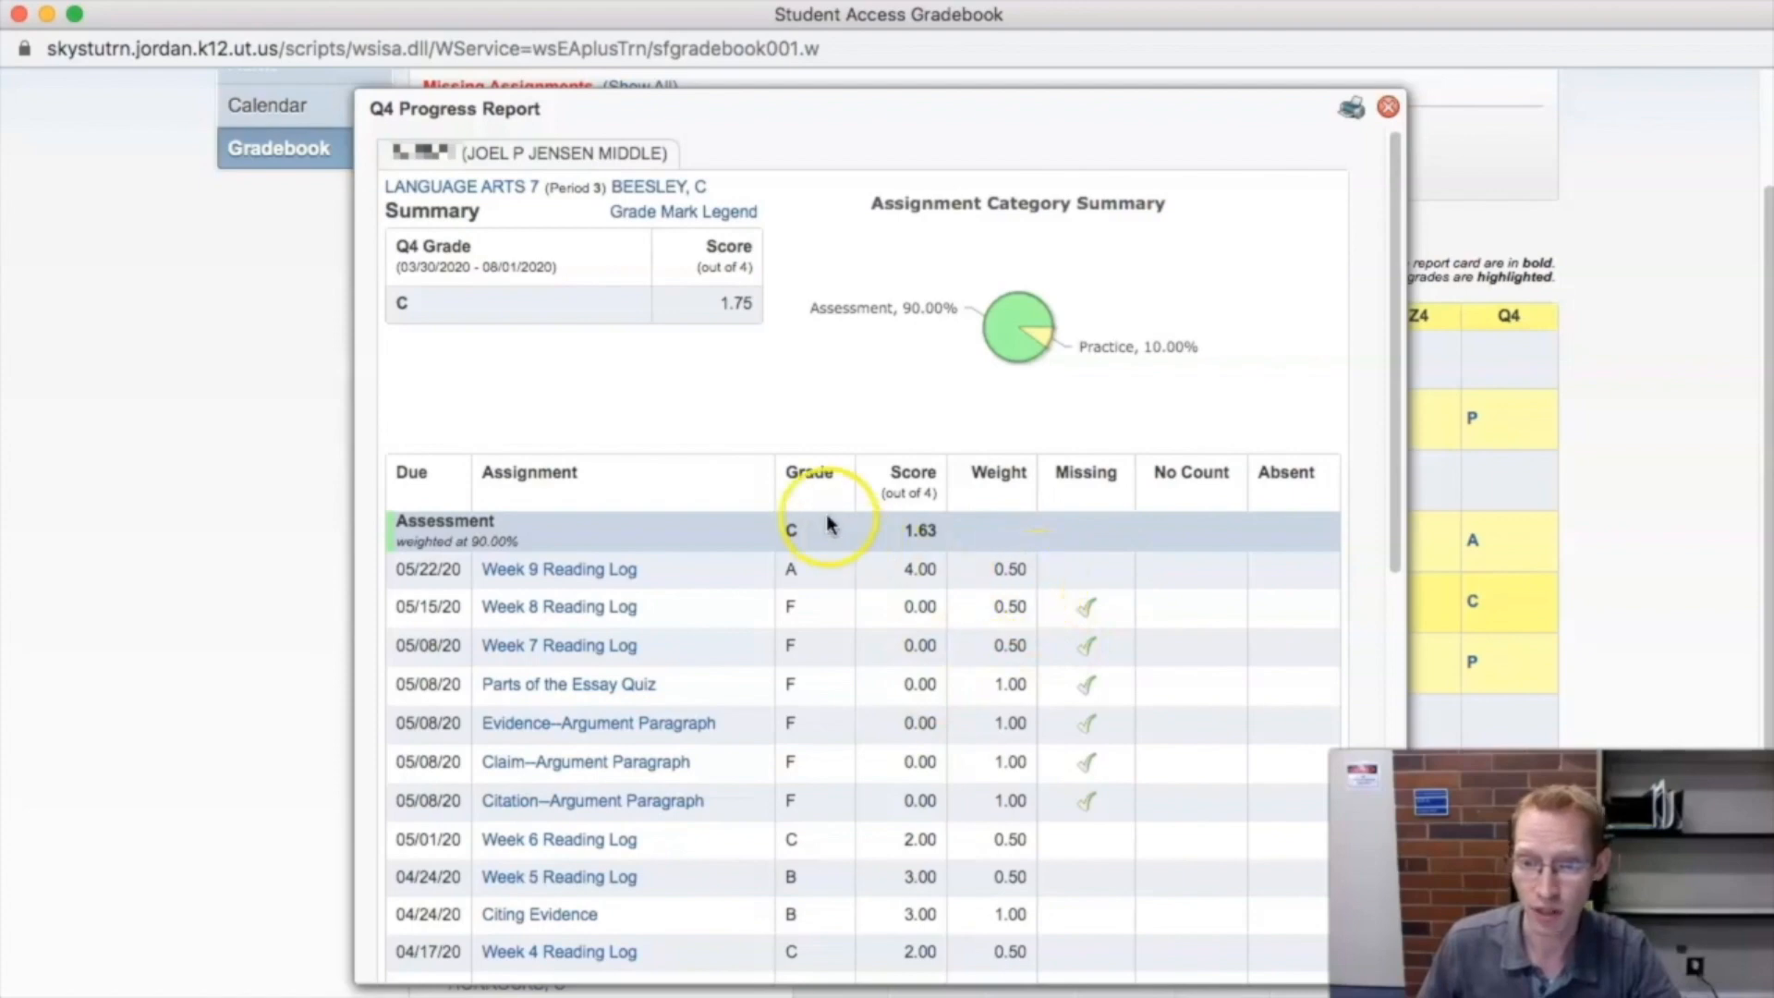
mouse_move(922, 605)
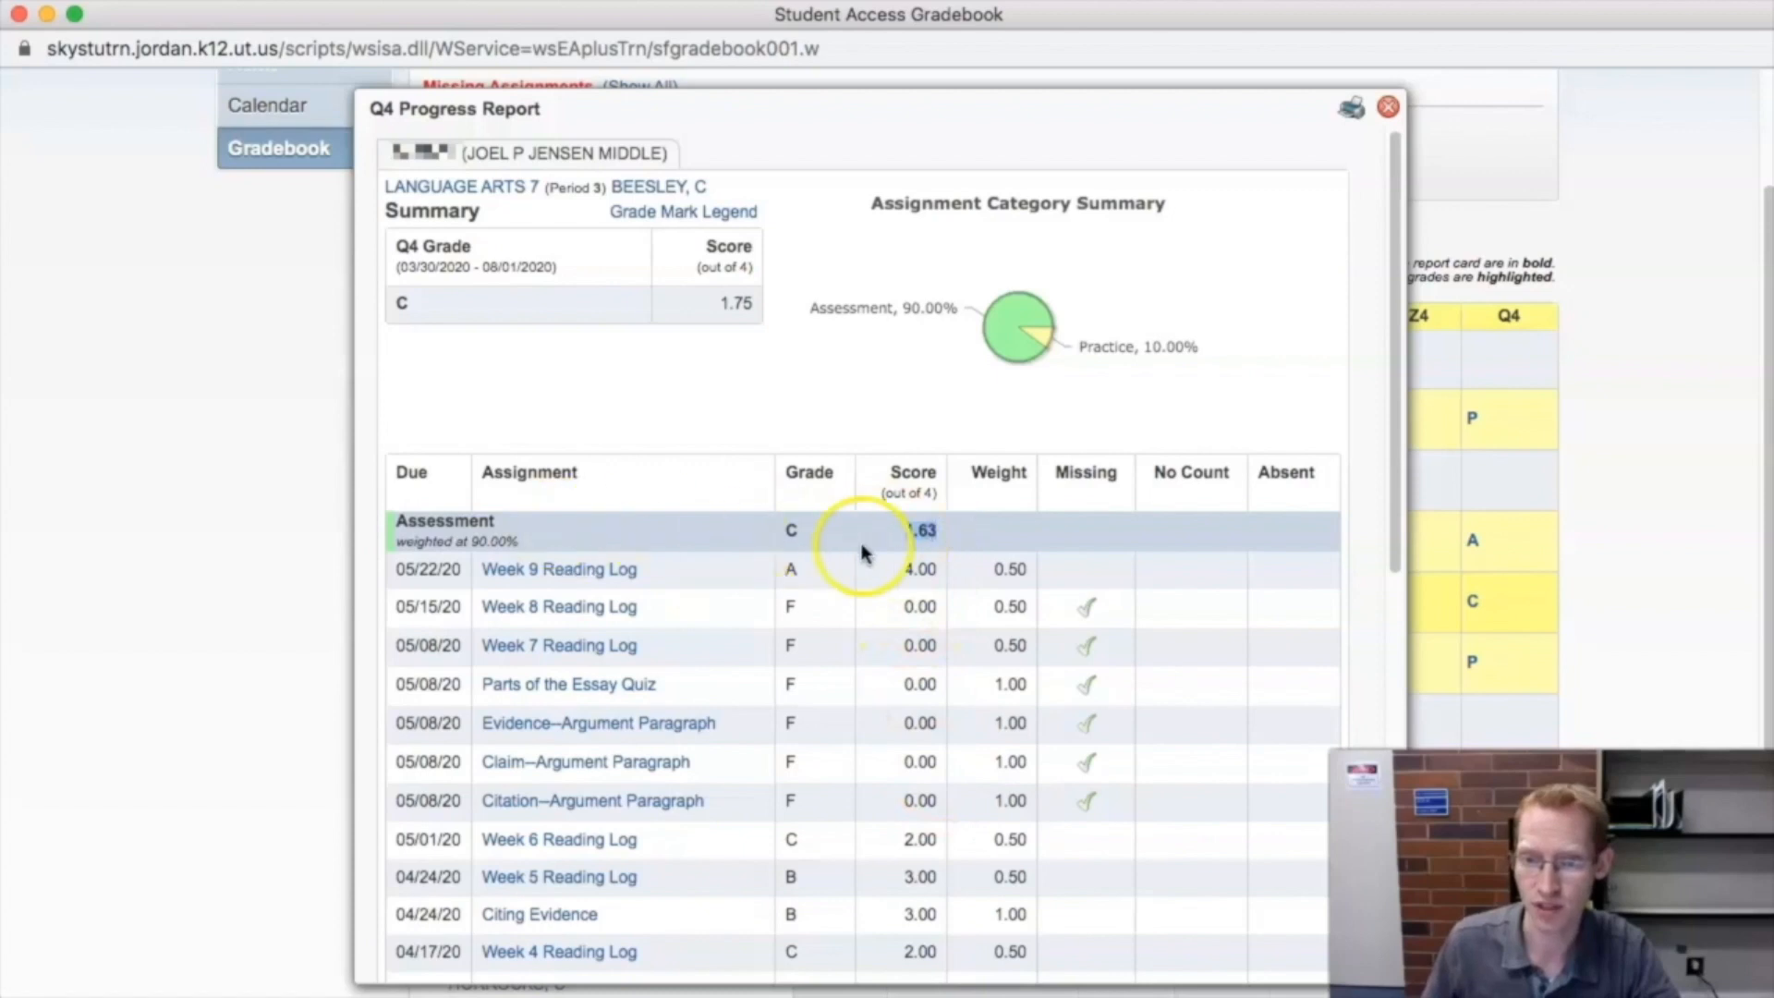
mouse_move(1075, 551)
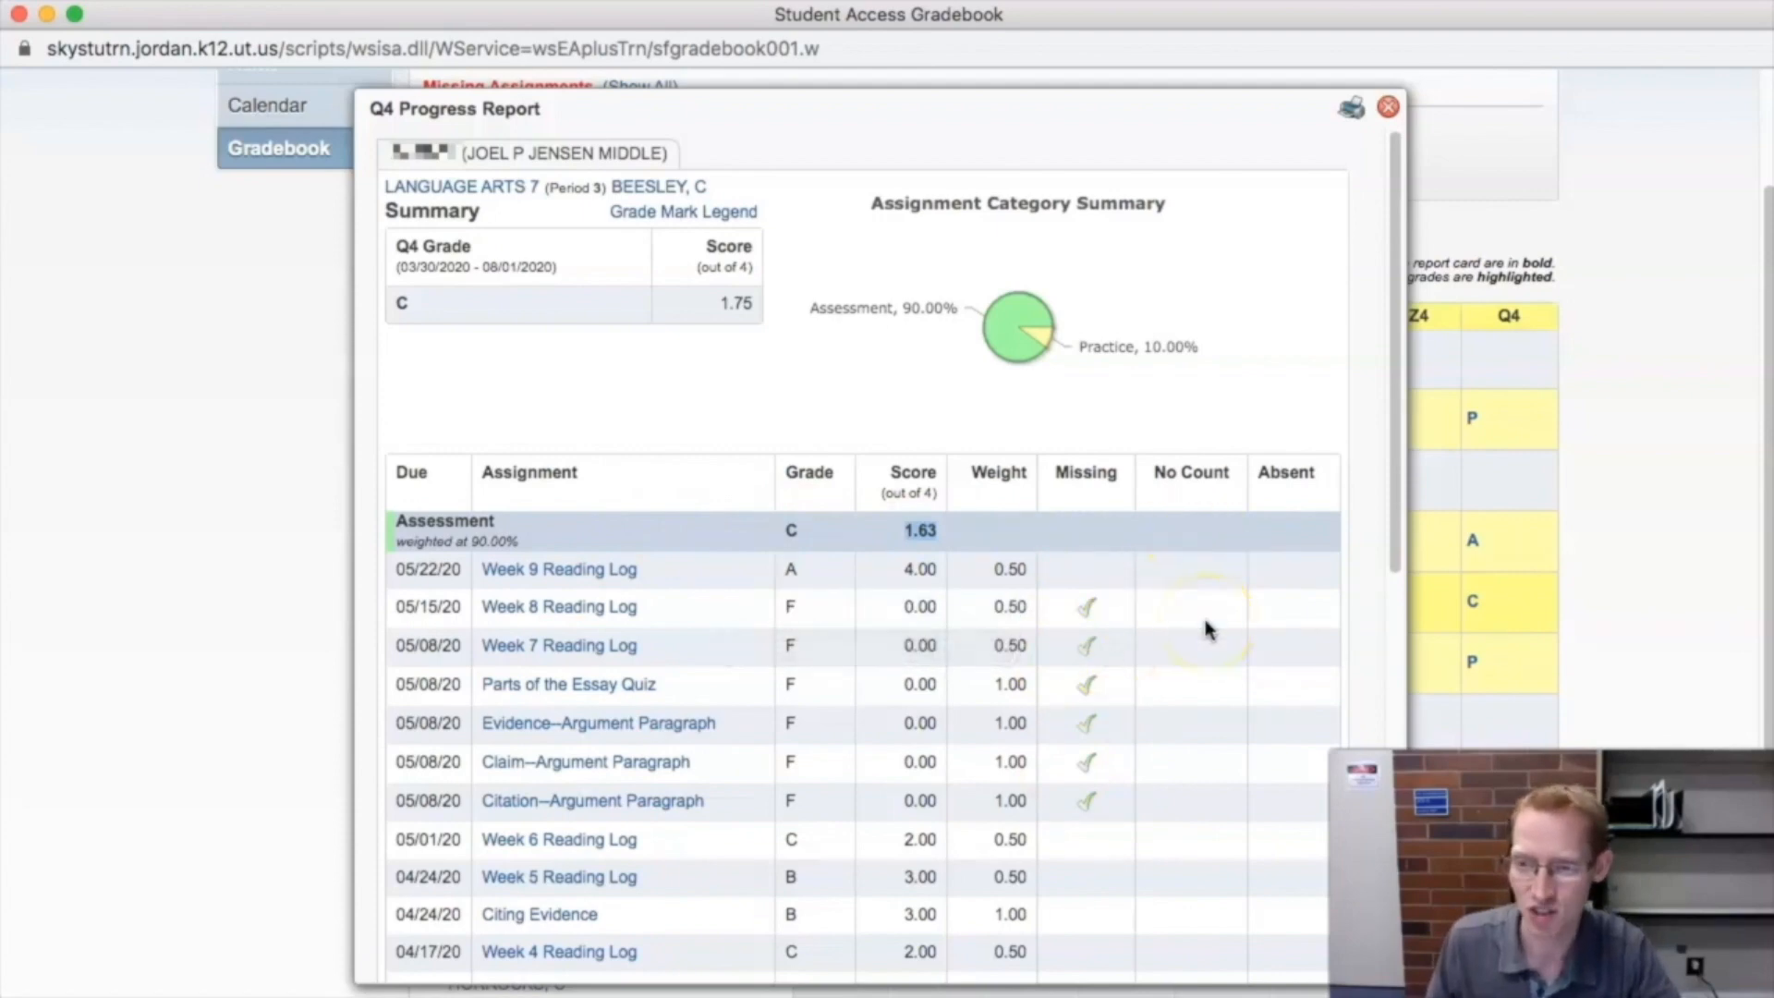
scroll("down", 3)
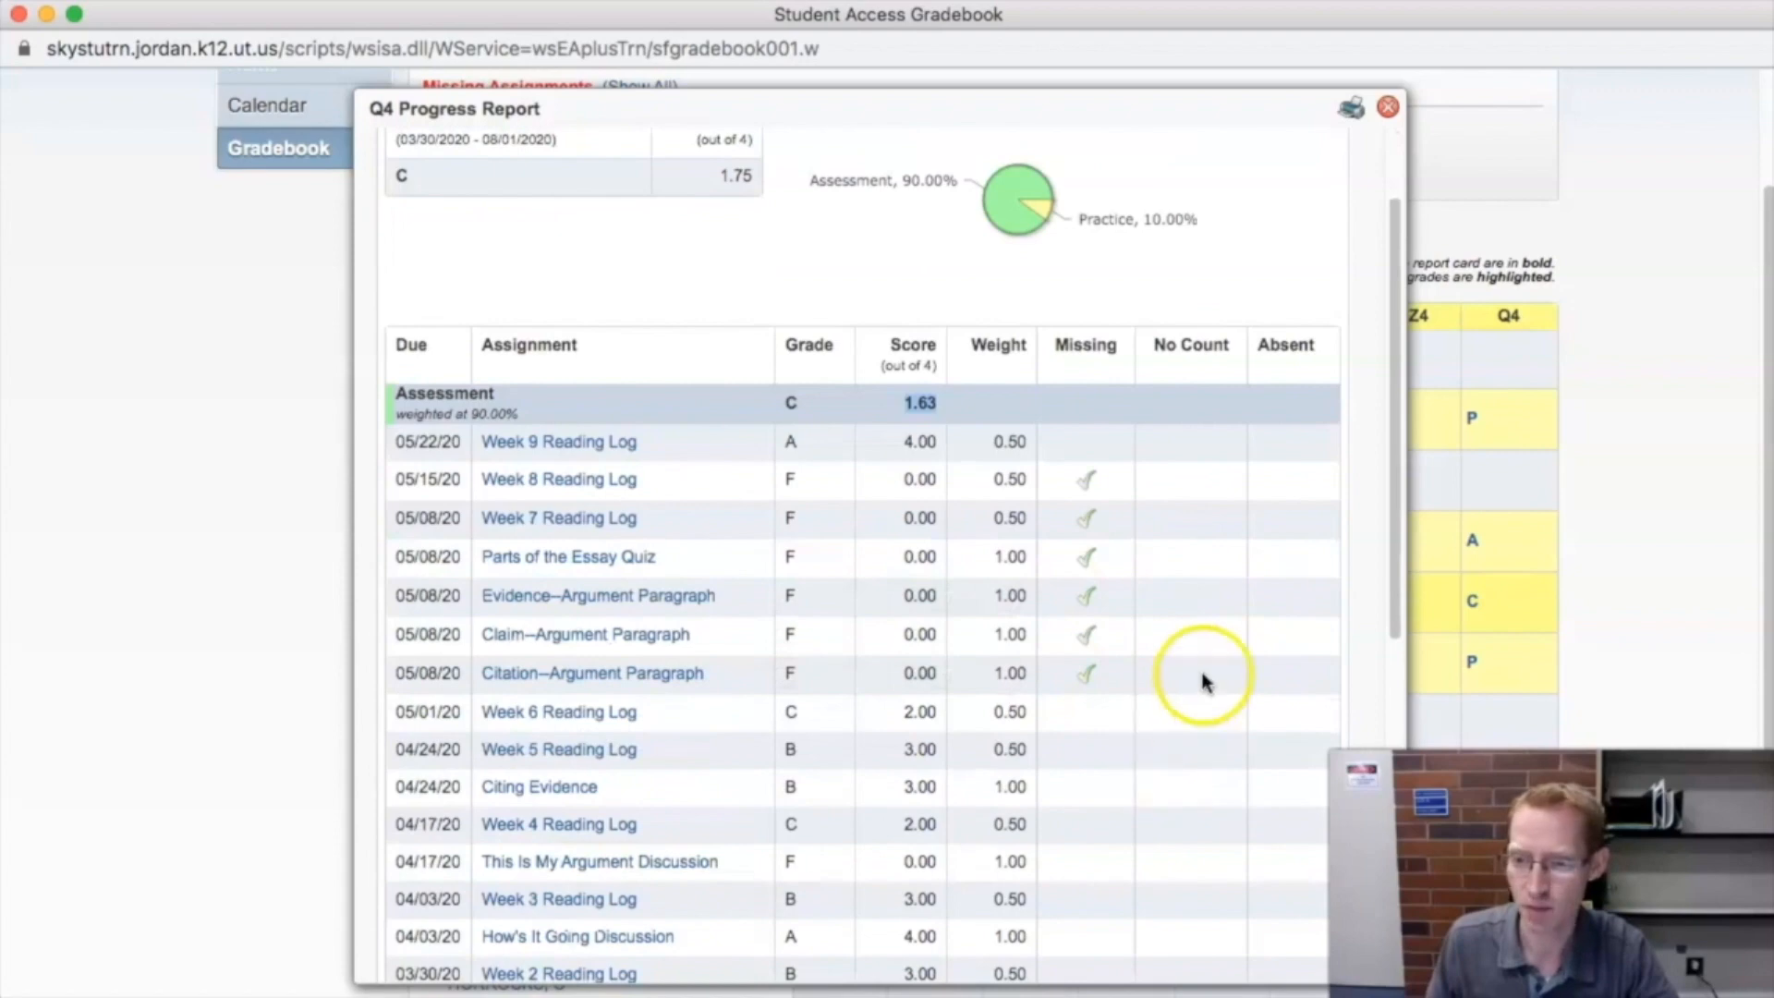
scroll("down", 3)
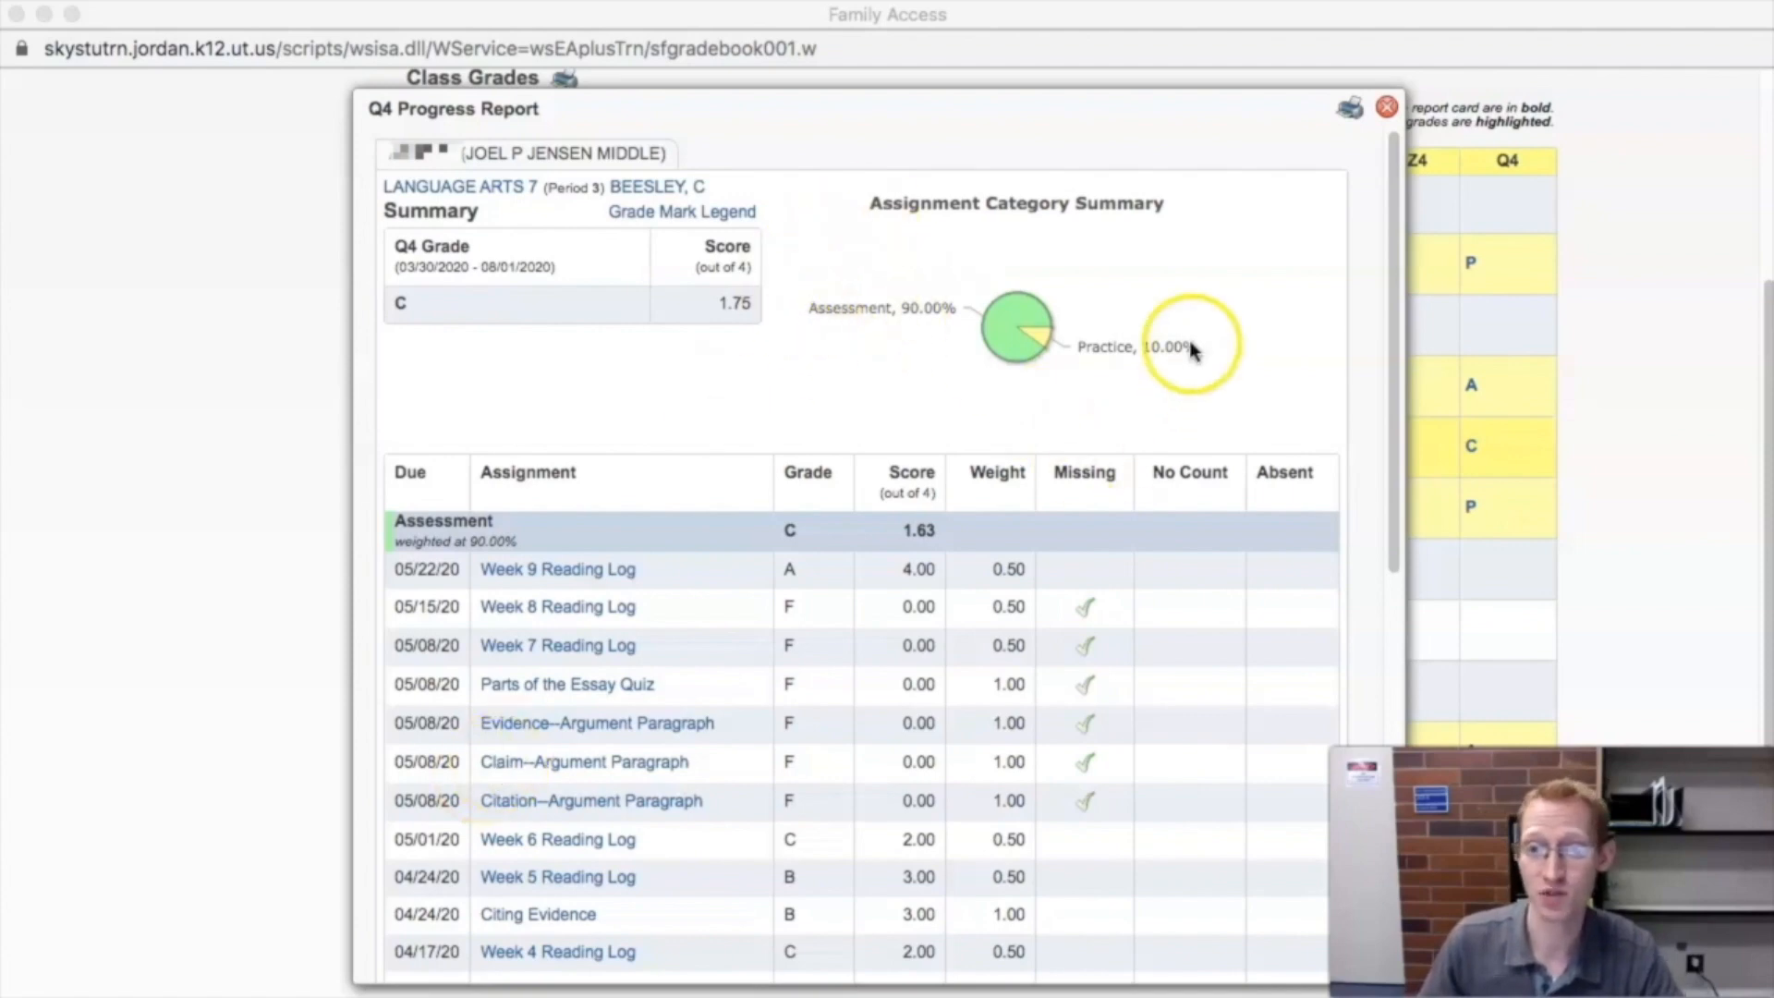
mouse_move(397, 526)
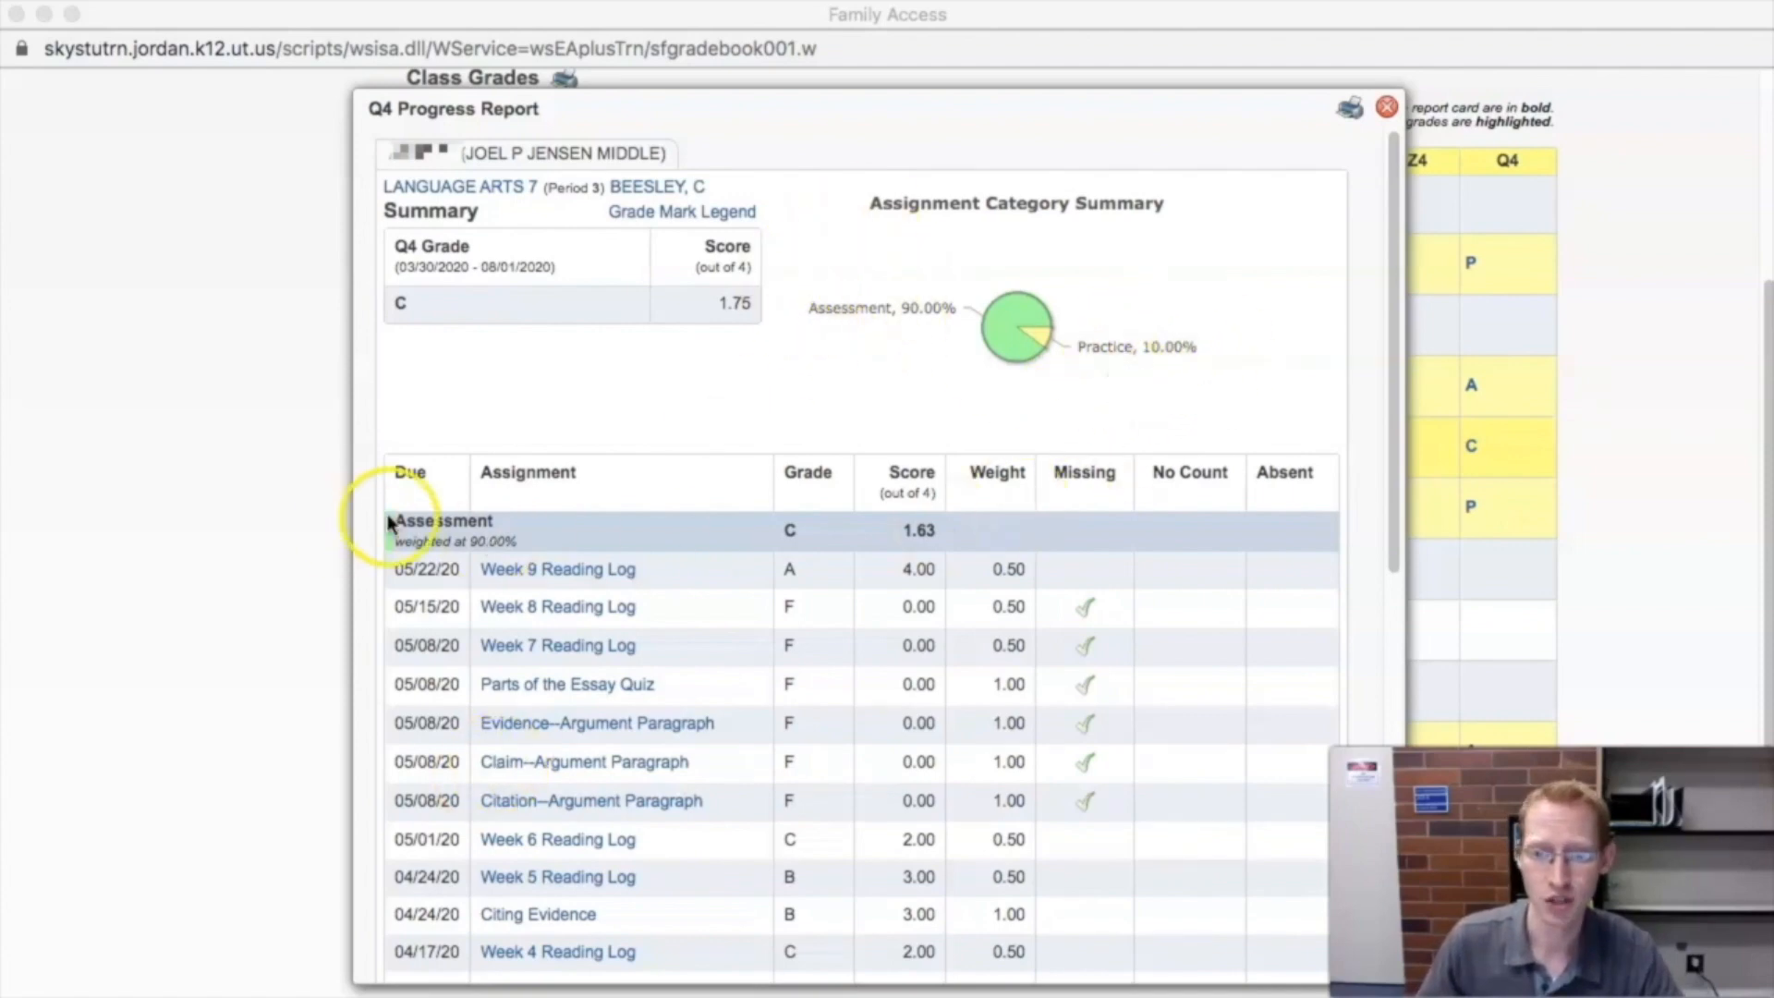
- Scroll the Q4 report down to the Practice category, scored 2.78 with a B
scroll("down", 3)
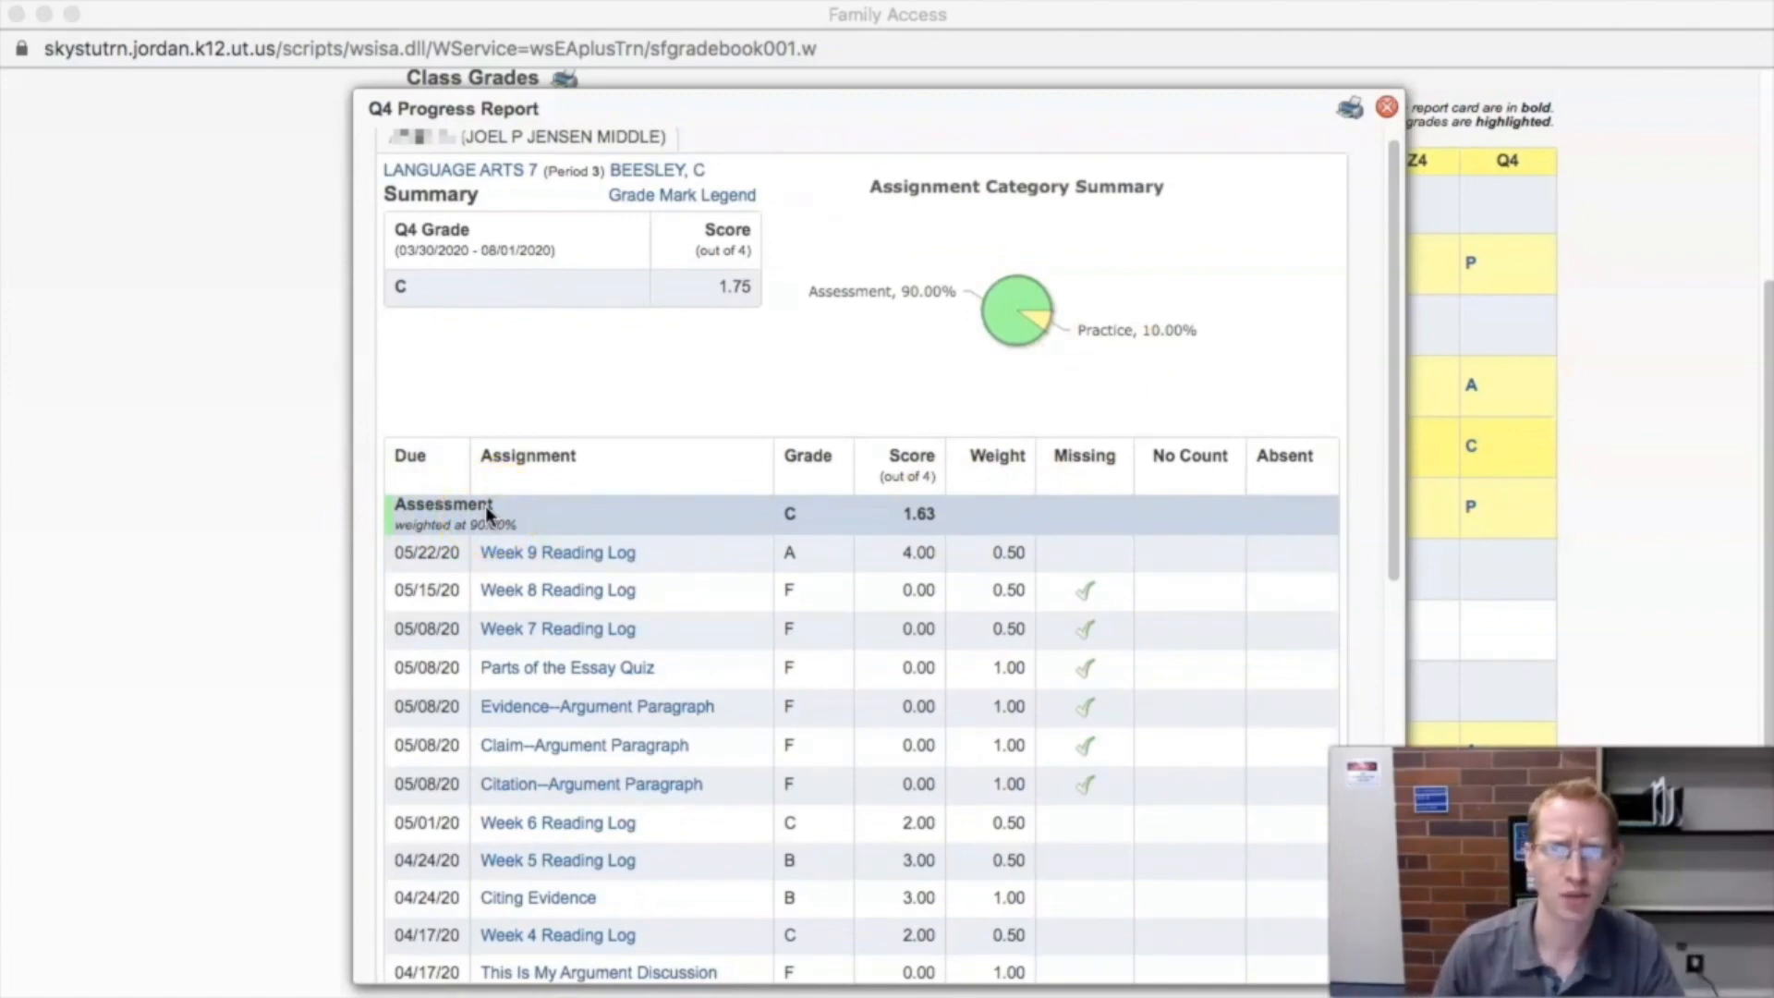
scroll("down", 3)
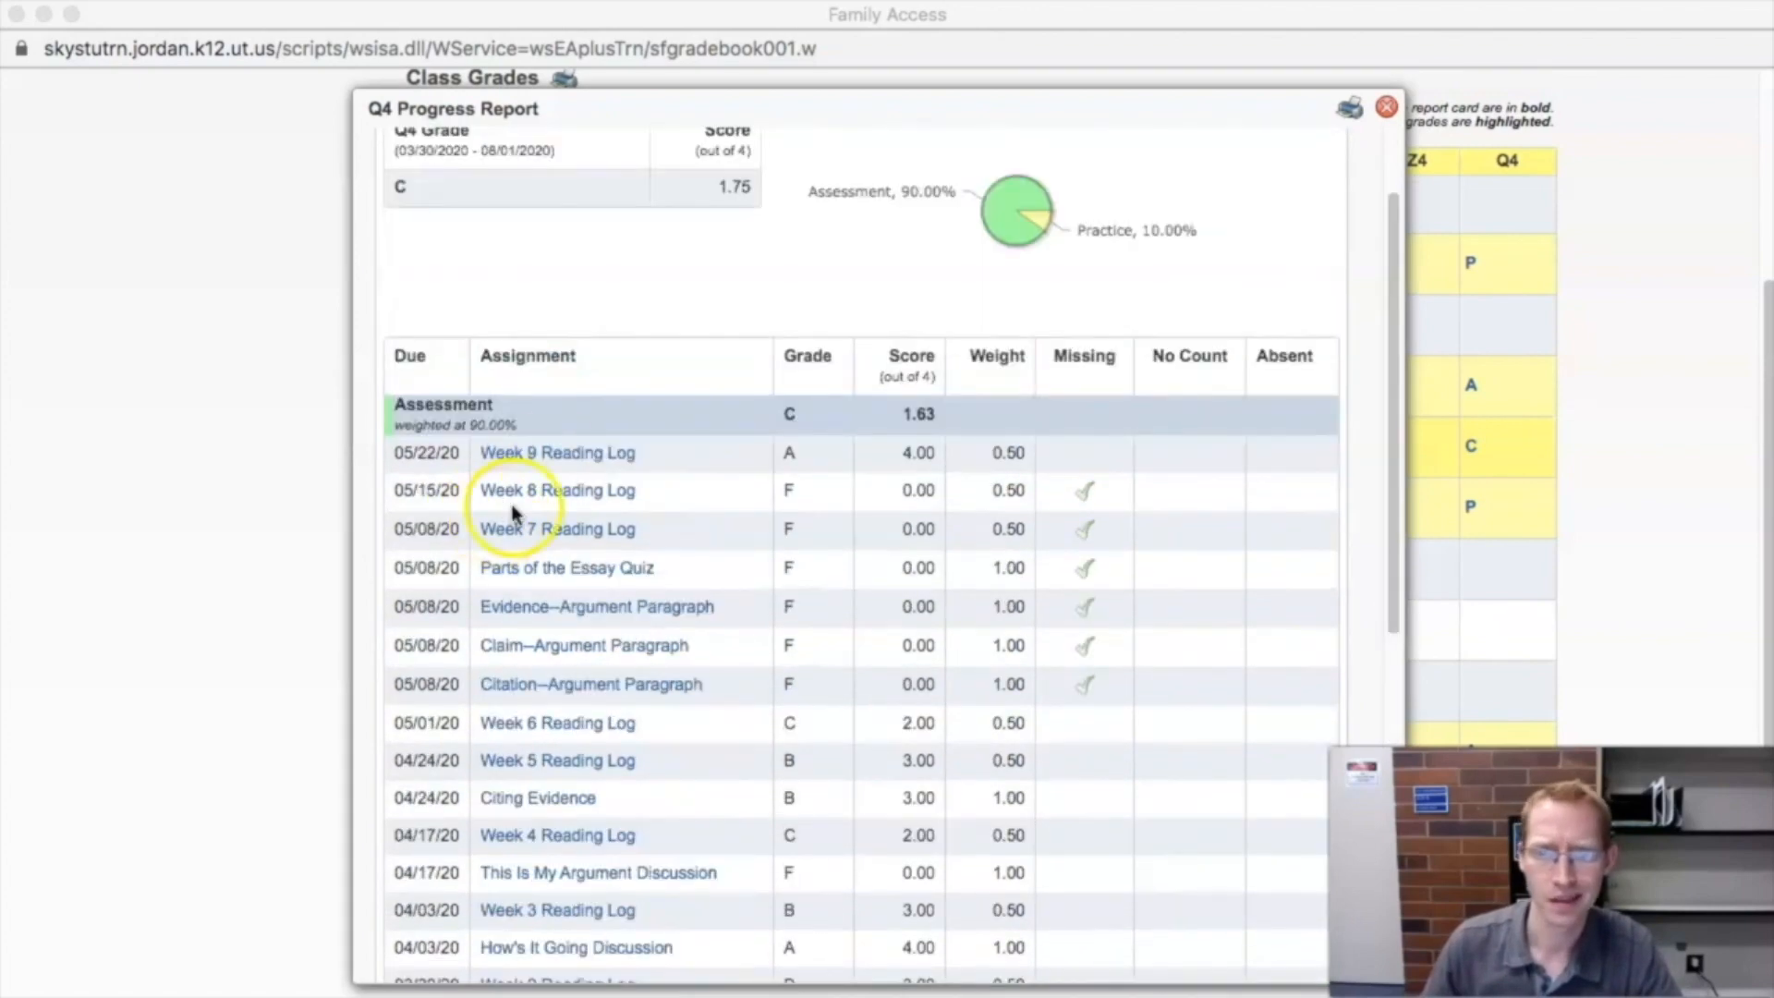
scroll("down", 3)
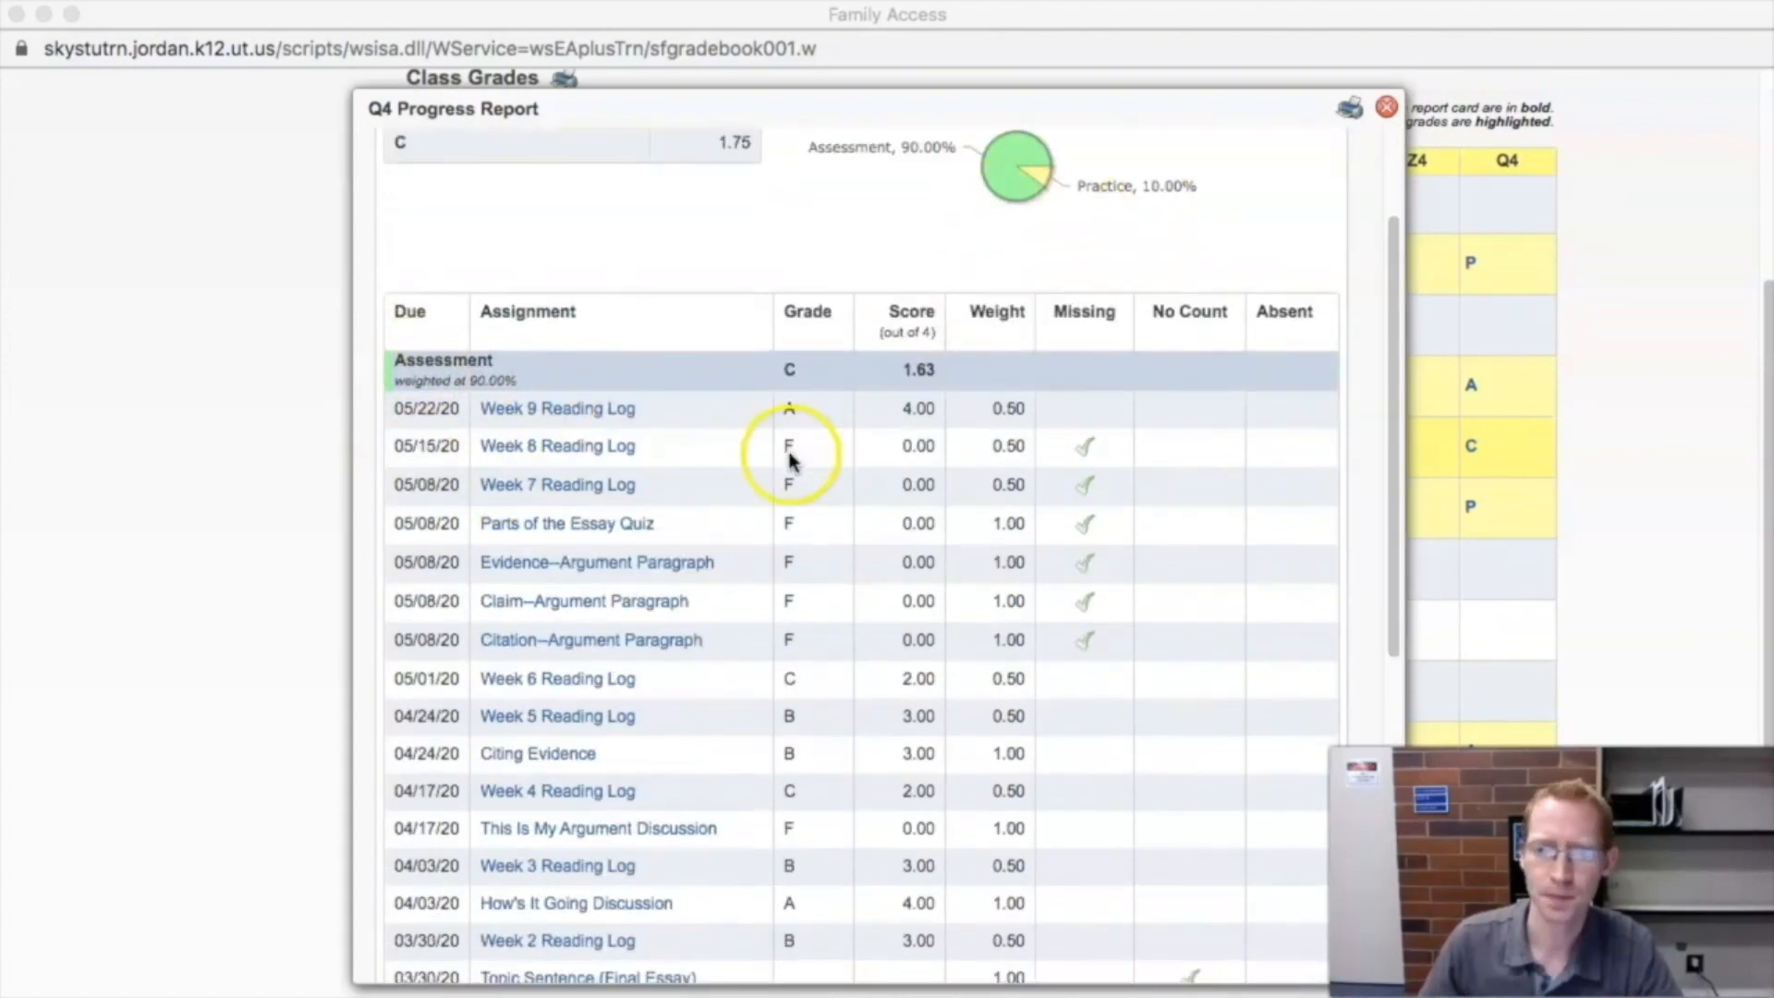
scroll("down", 3)
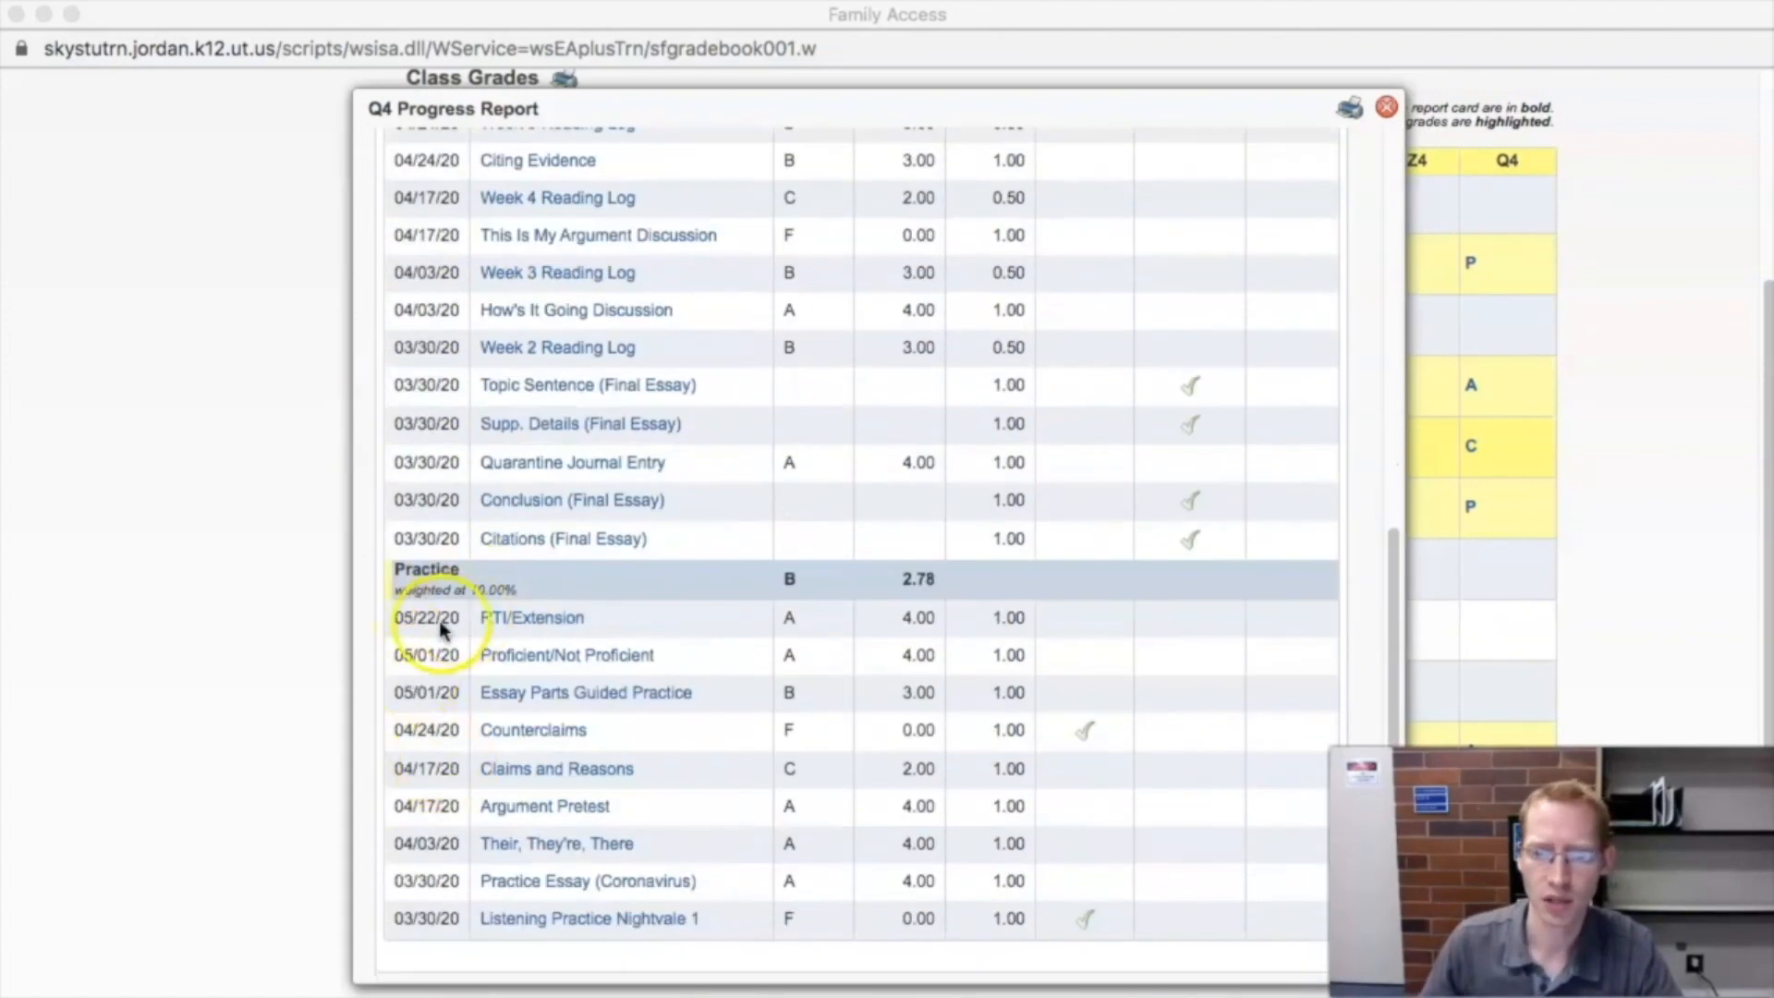